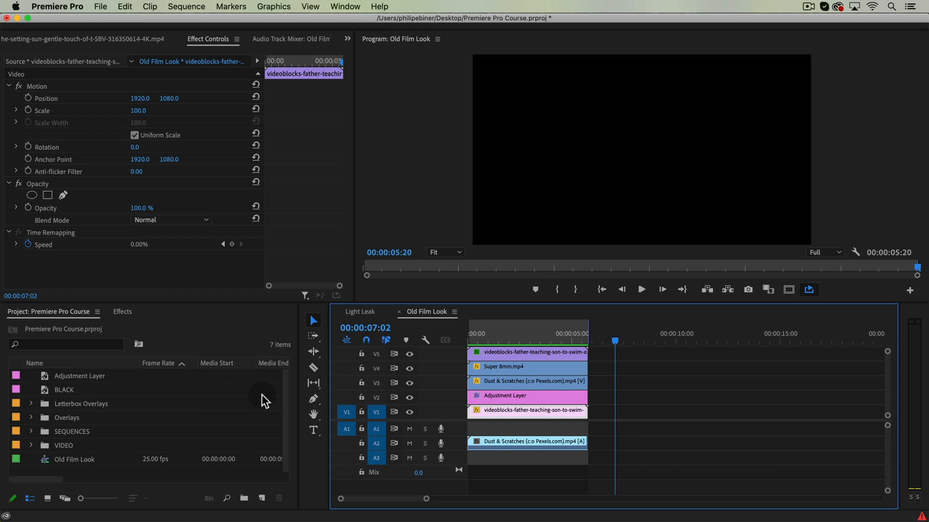
mouse_move(32, 420)
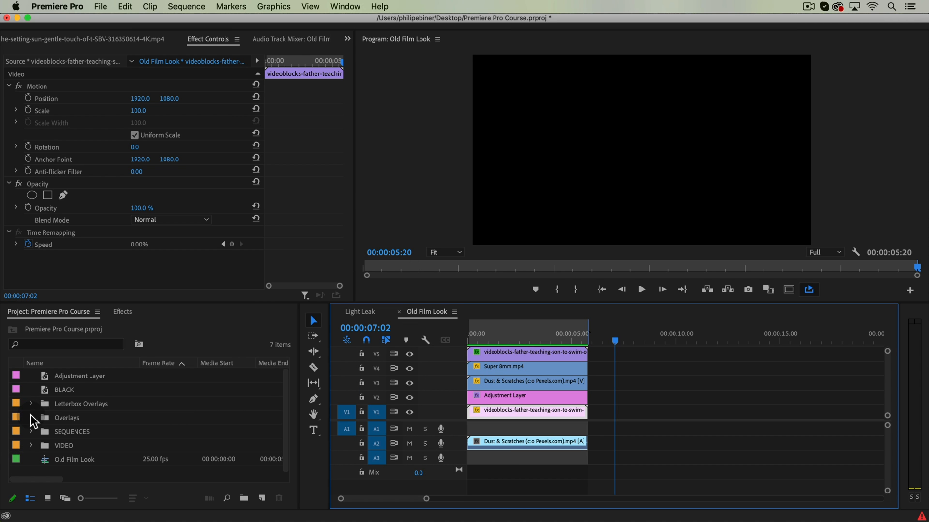
Add a second copy of the father-and-son pool clip to V1, after the old-film stack.
left_click(30, 417)
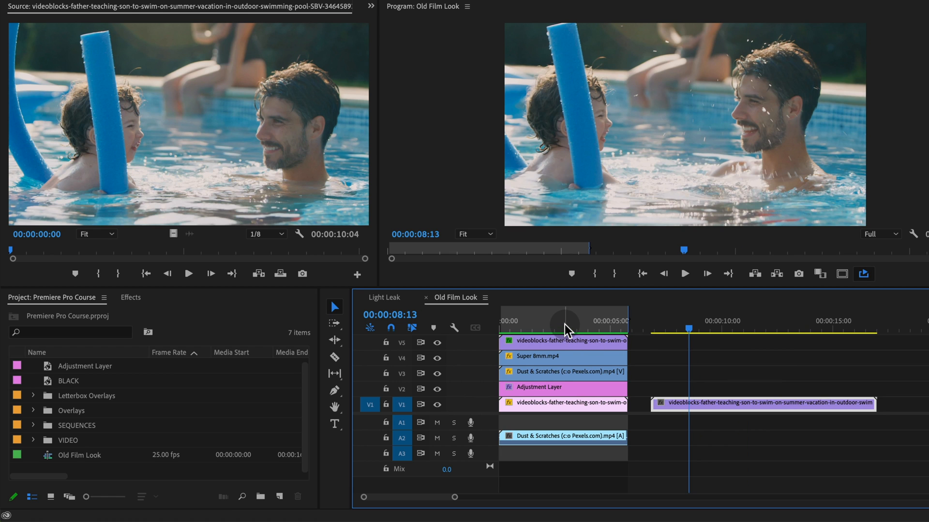
left_click_drag(684, 330, 586, 329)
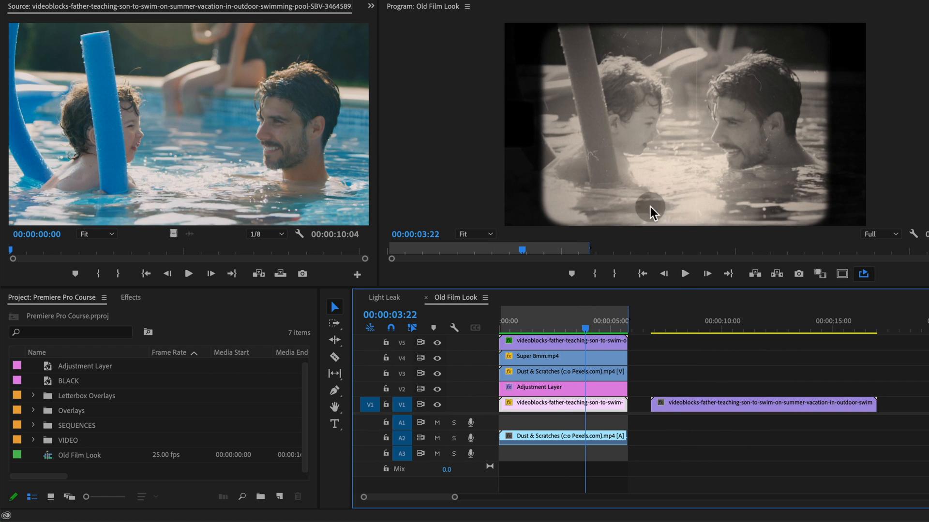
mouse_move(662, 330)
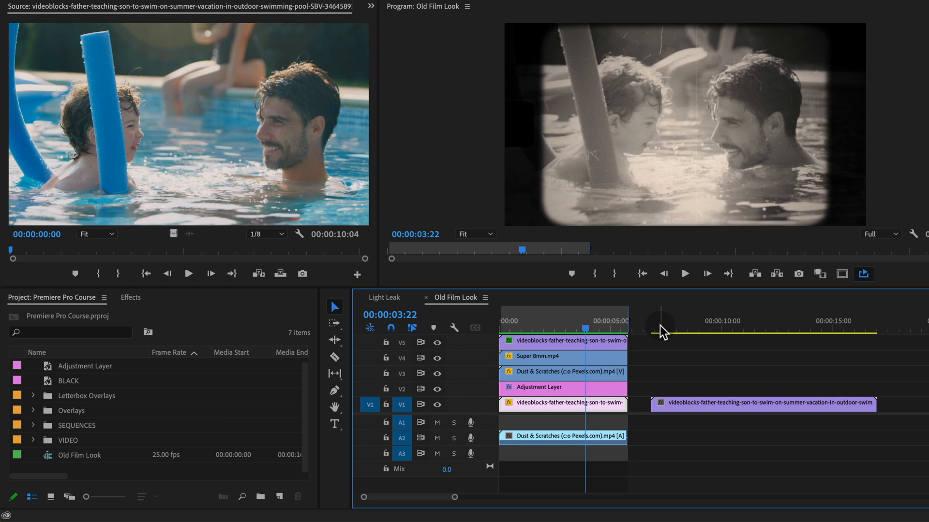
left_click(680, 331)
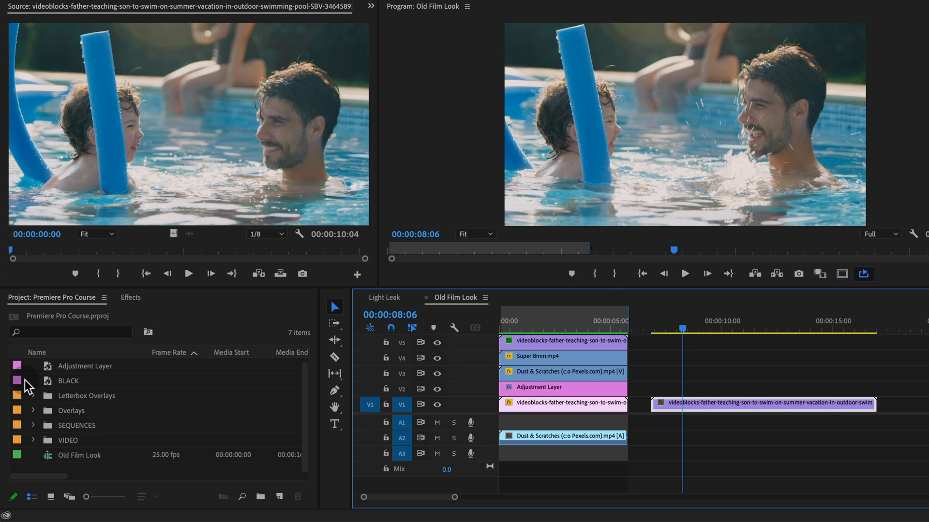
Place the Super 8mm overlay on V3 and Dust & Scratches on V2, and hide V3.
left_click(33, 411)
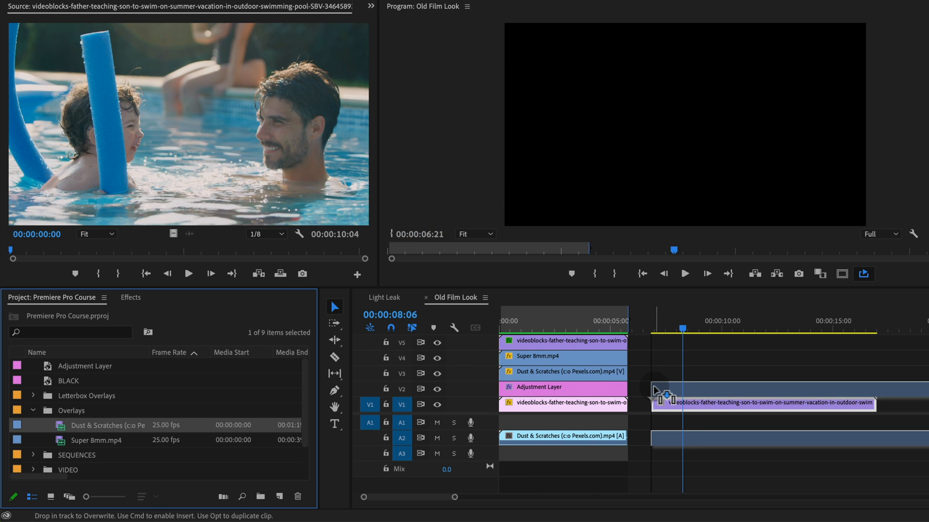
left_click_drag(667, 394, 702, 405)
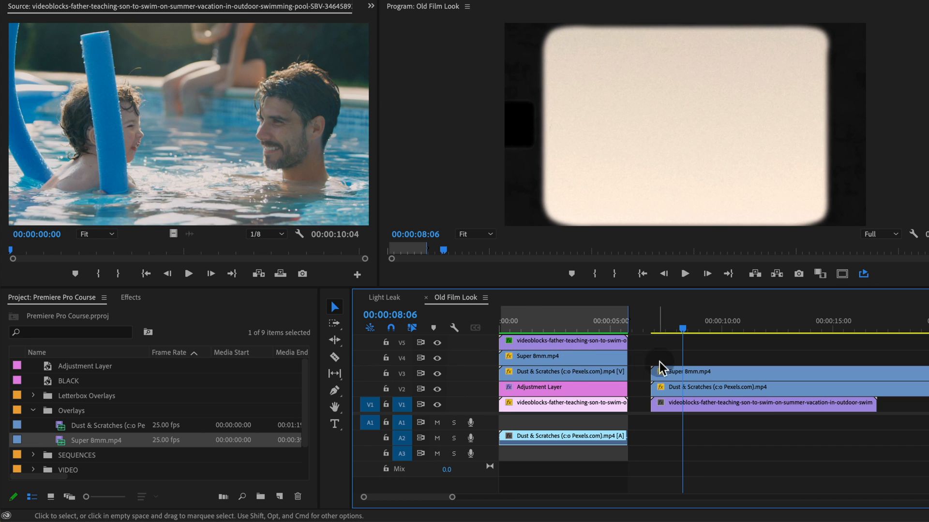
left_click(437, 372)
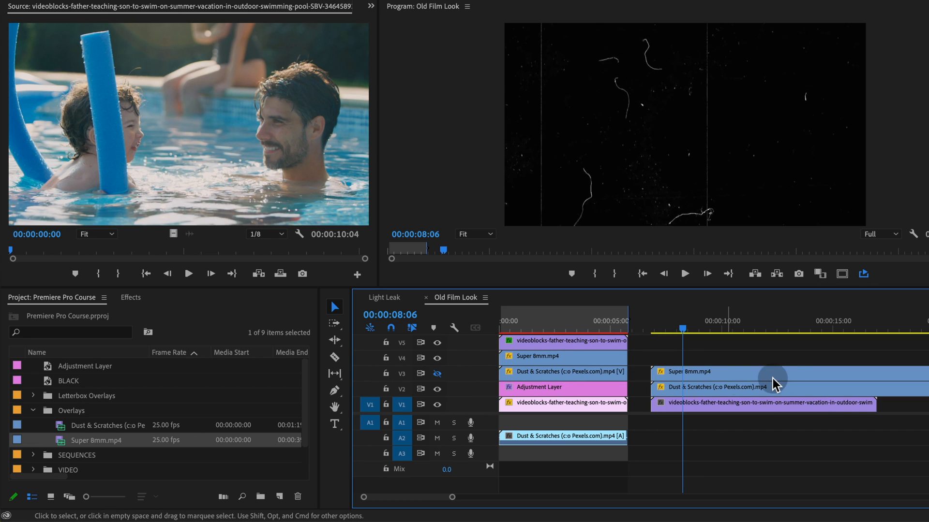
mouse_move(749, 394)
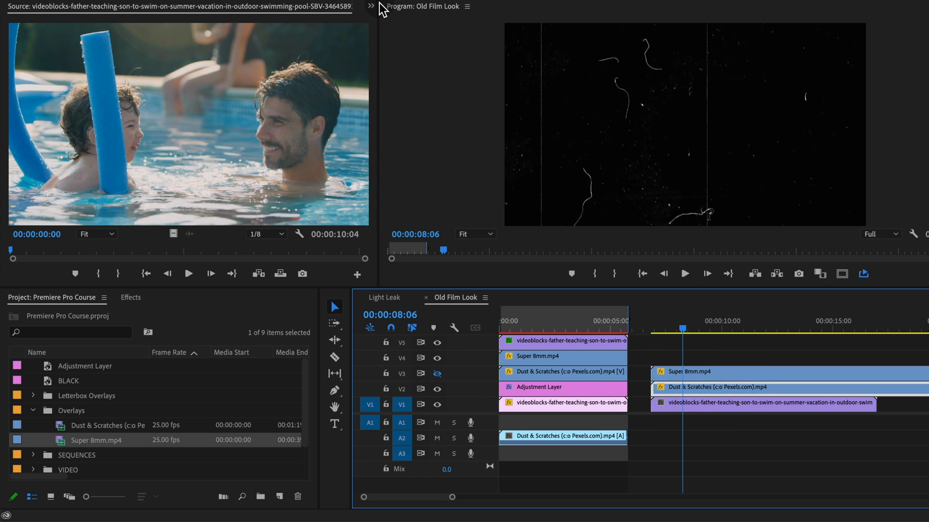
left_click(370, 6)
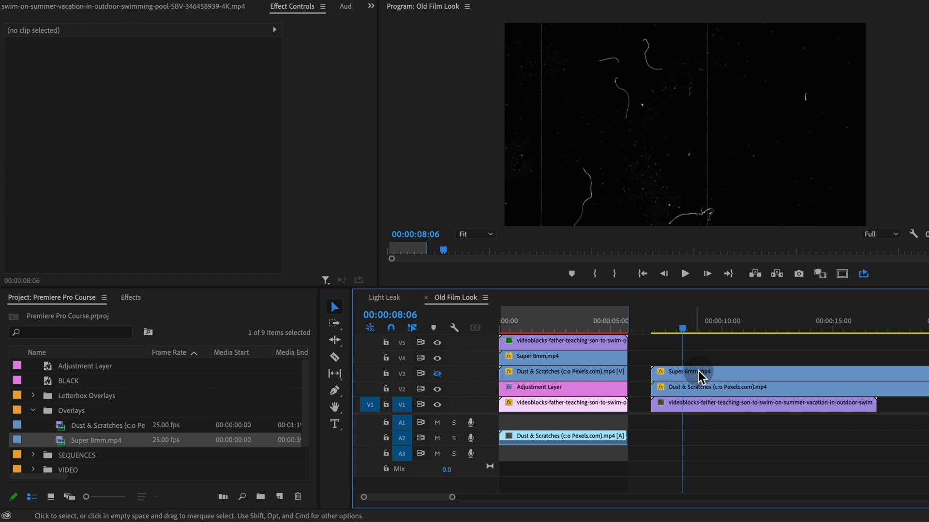
Set Dust & Scratches to Screen blend at 200 scale, and show V3 again.
left_click(698, 372)
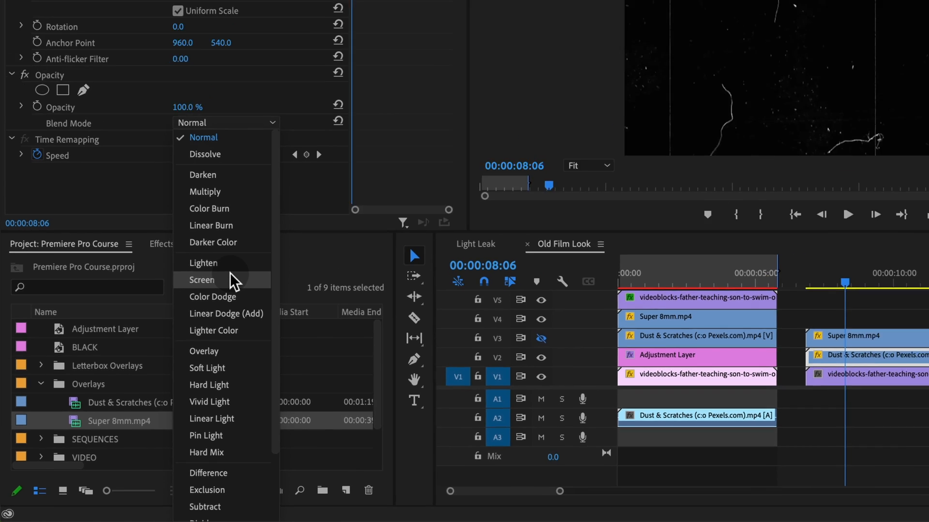
left_click(202, 280)
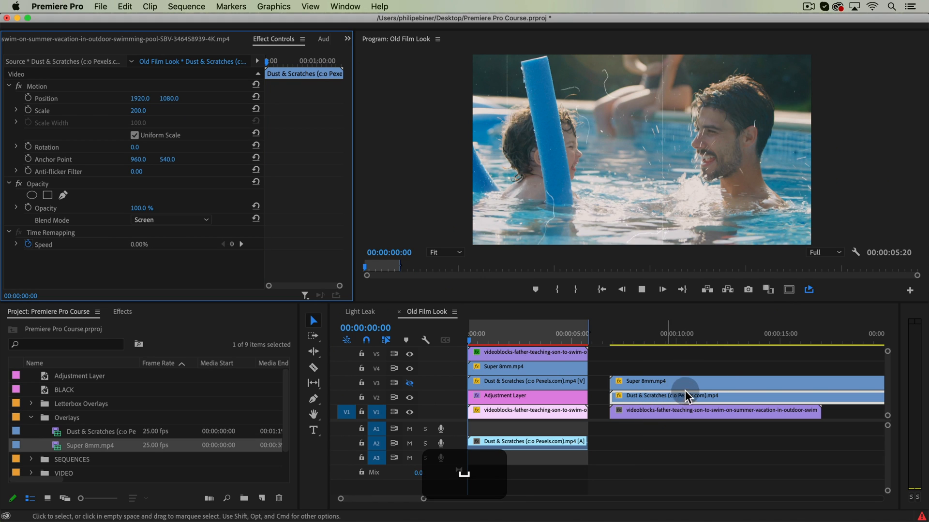
left_click(628, 338)
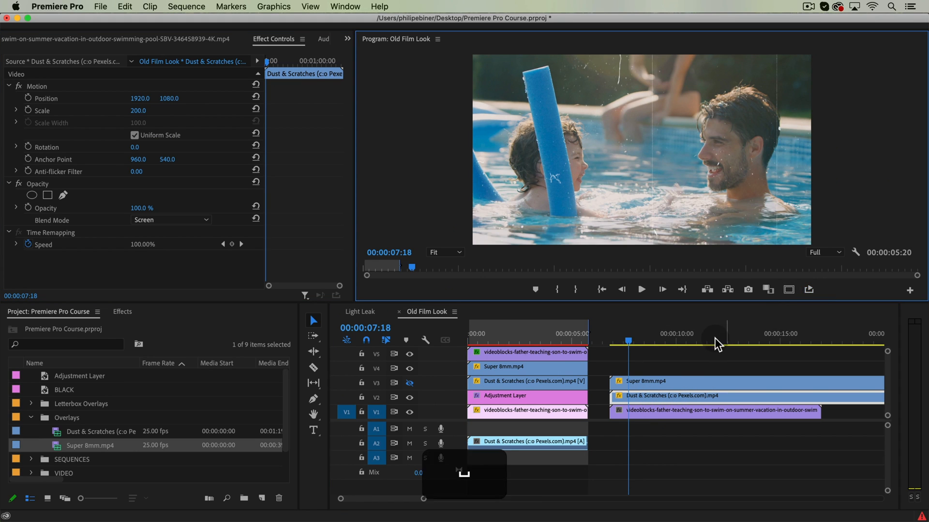
left_click(641, 290)
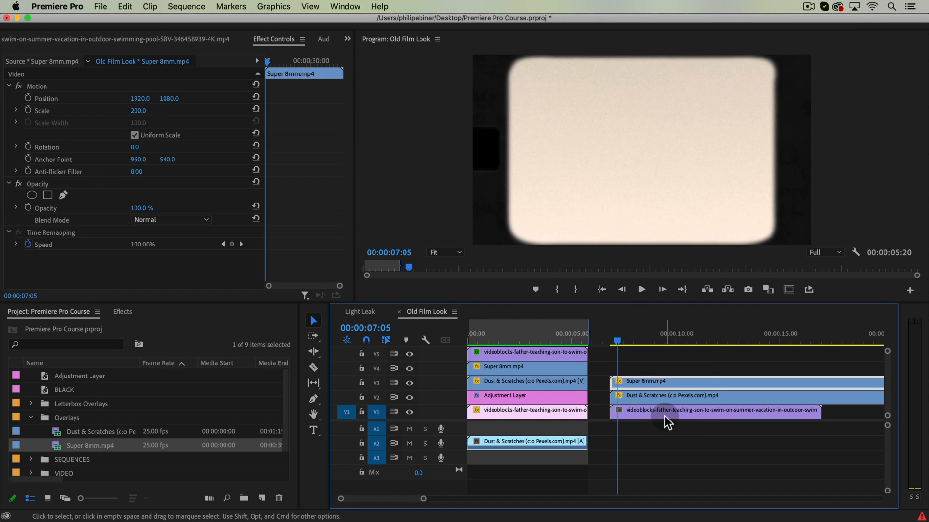
Compare Darken and Multiply blending on the Super 8mm overlay, settling on Multiply.
left_click(663, 381)
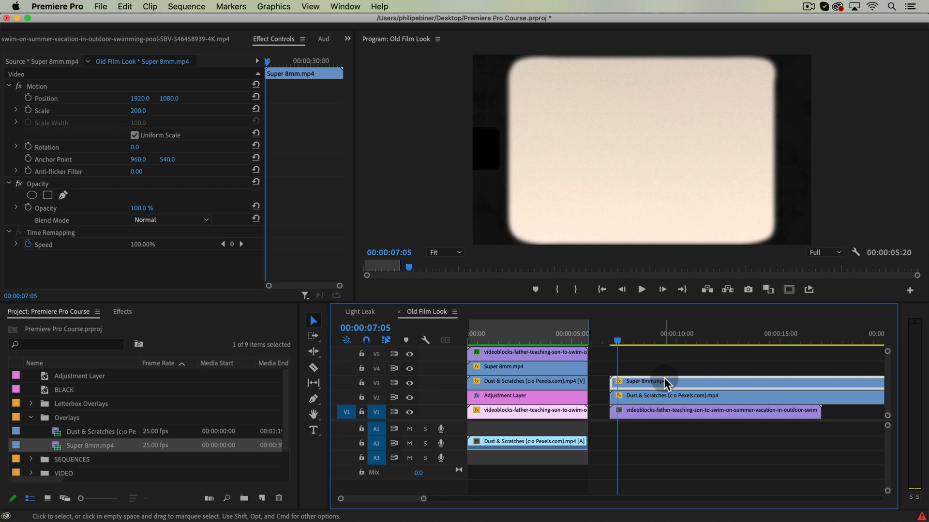
mouse_move(667, 382)
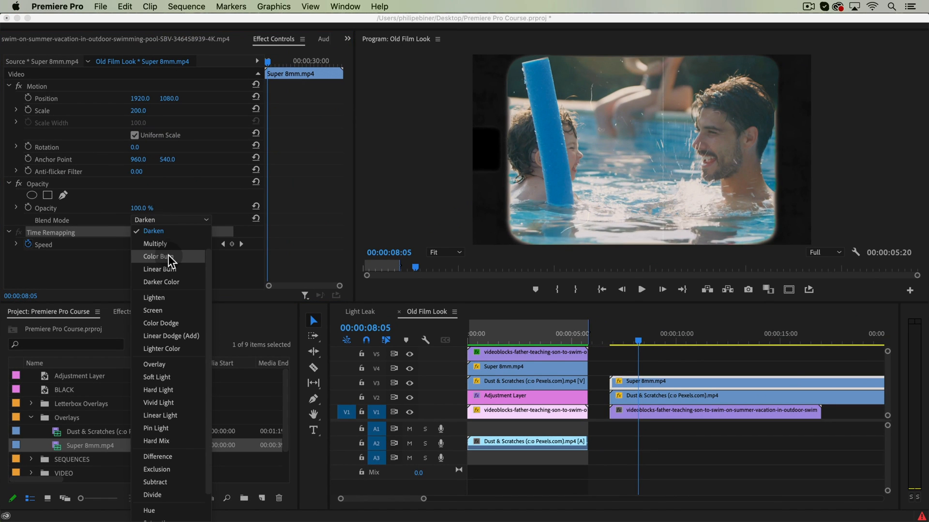
left_click(155, 244)
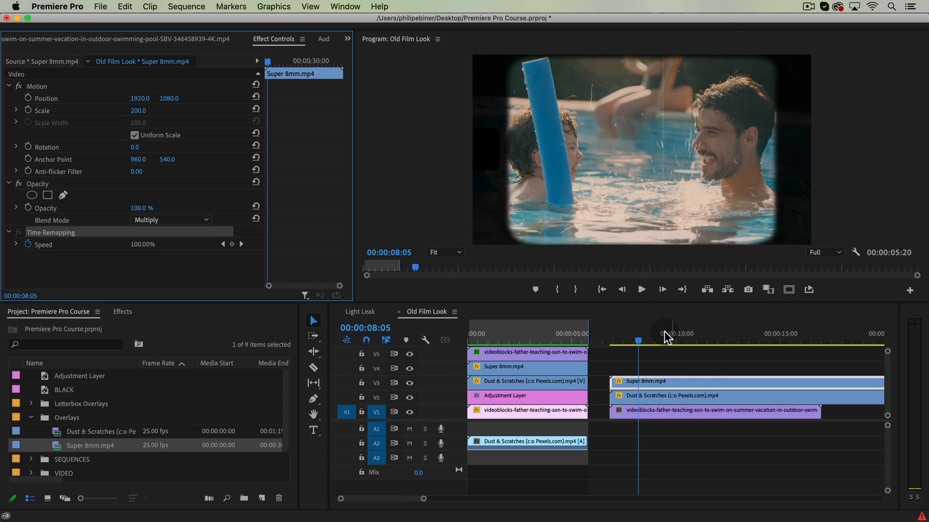
left_click(668, 341)
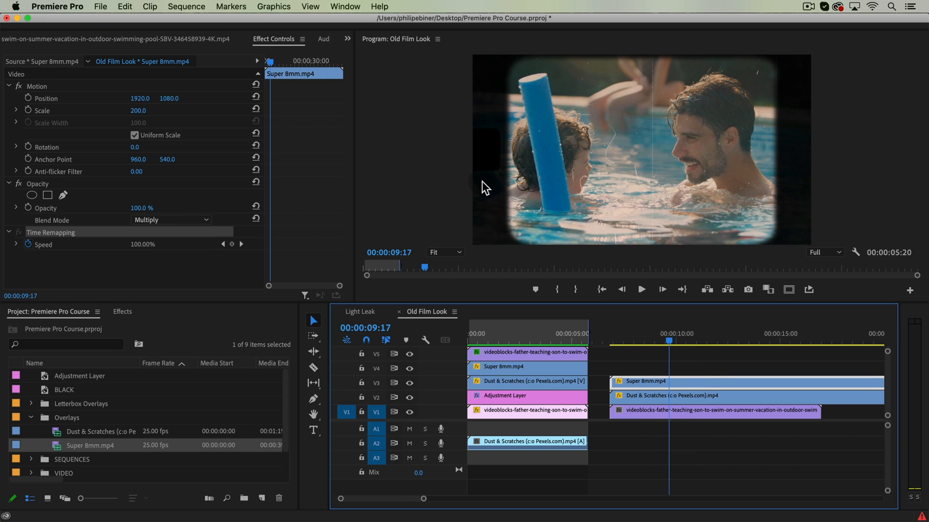
mouse_move(484, 203)
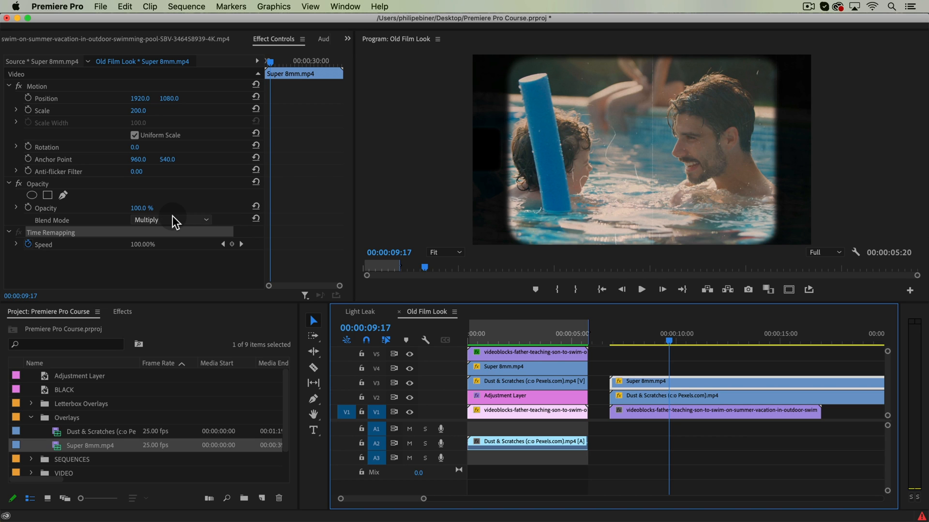
mouse_move(509, 230)
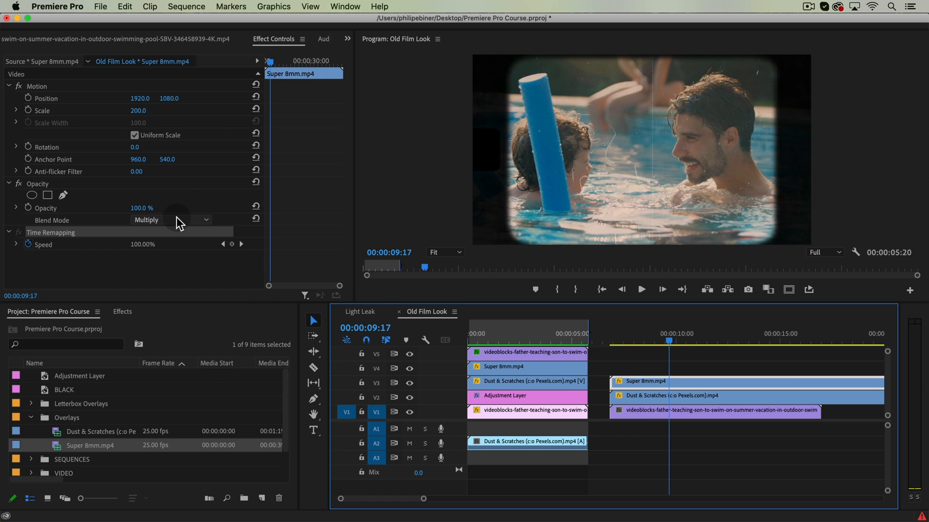
left_click(171, 219)
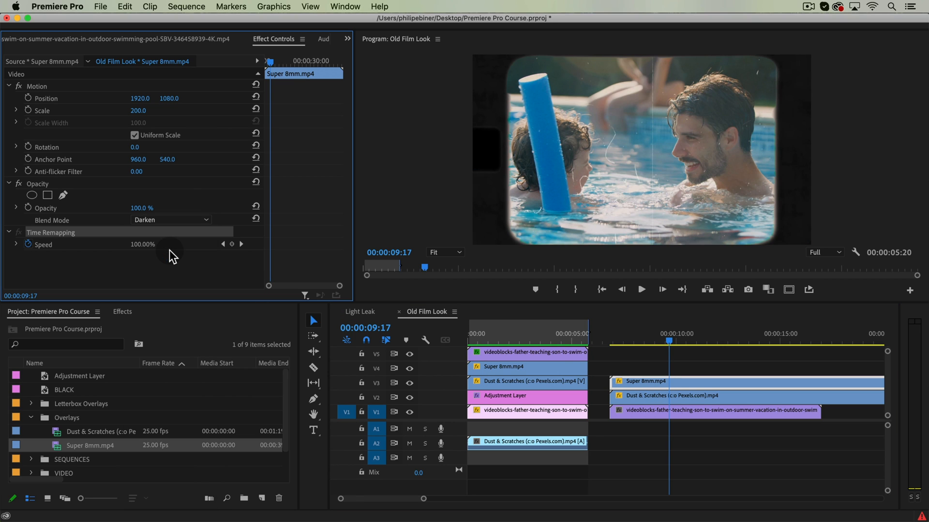
left_click(171, 219)
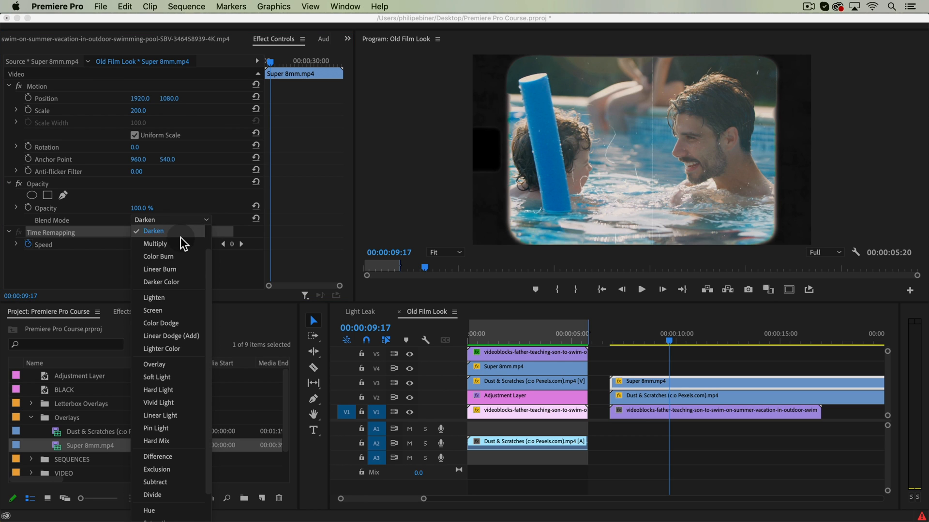
left_click(155, 243)
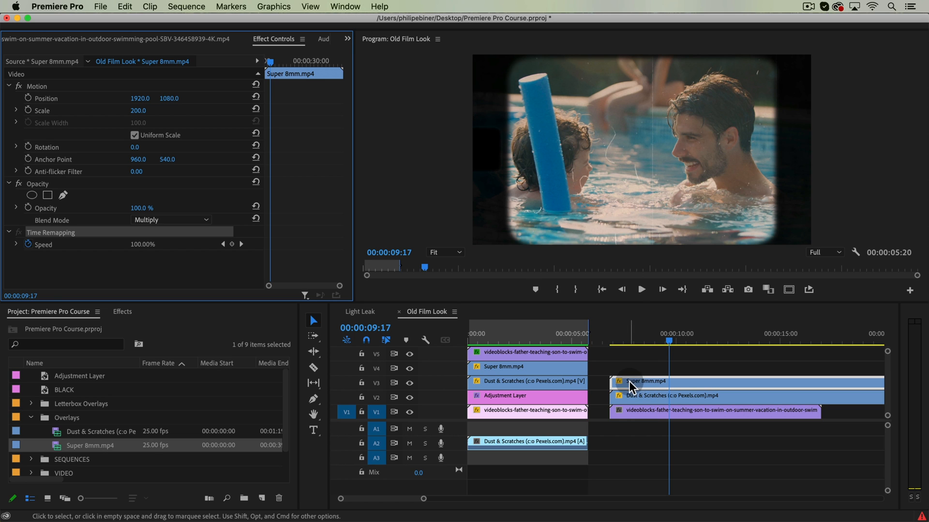
Apply Lumetri Color to the Super 8mm clip from Window > Lumetri Color.
left_click(345, 7)
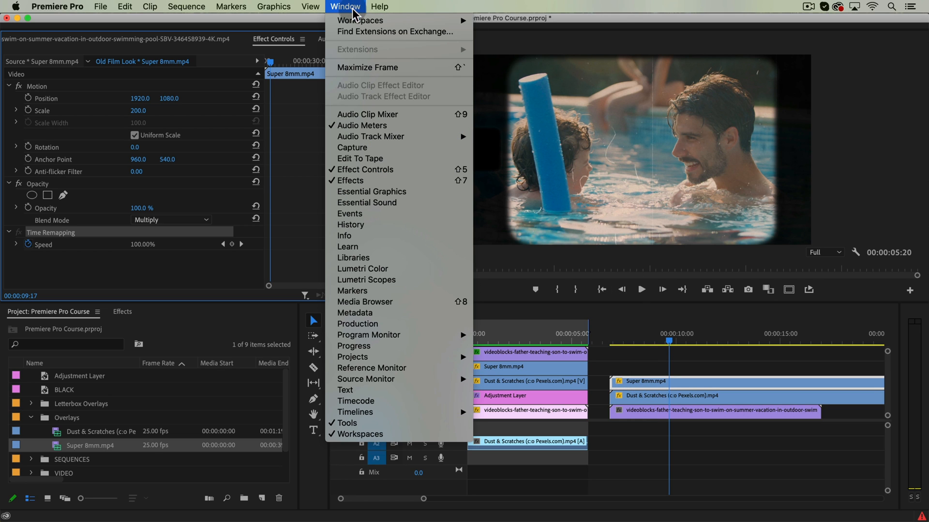
mouse_move(367, 280)
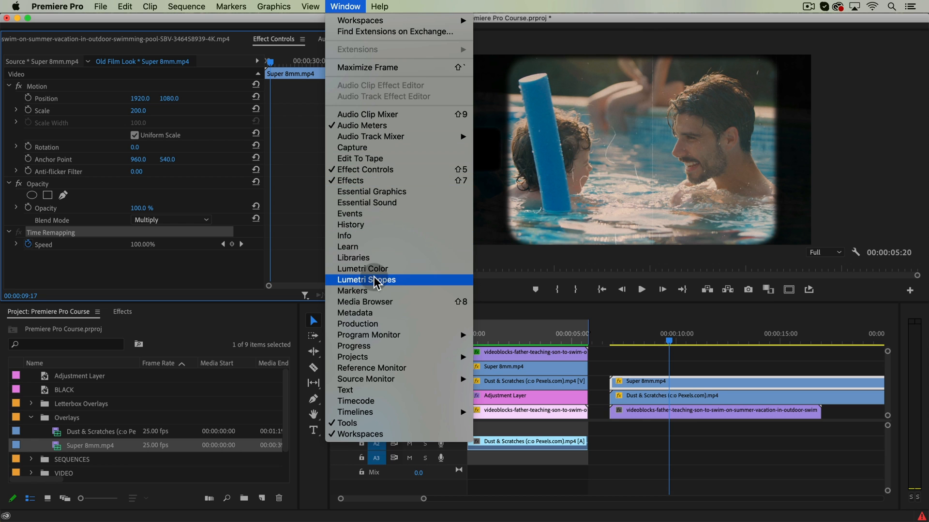
left_click(366, 279)
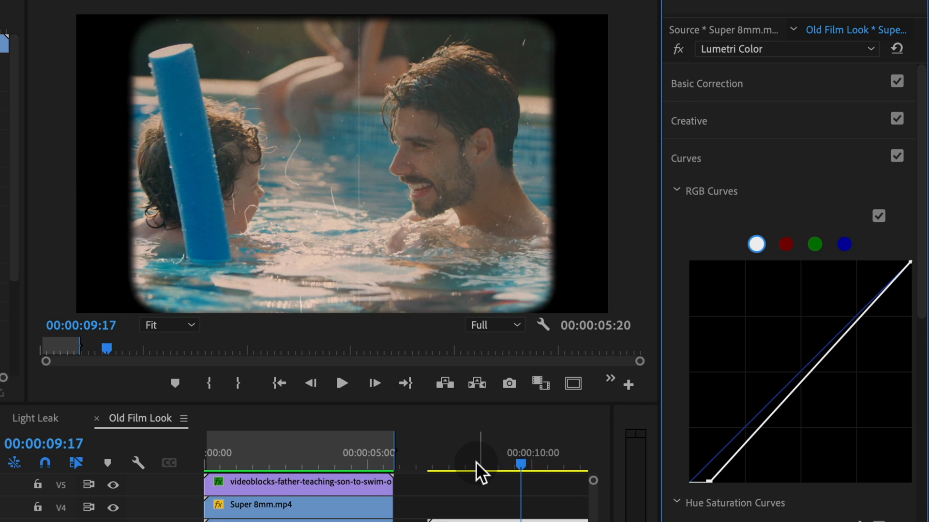
left_click(340, 383)
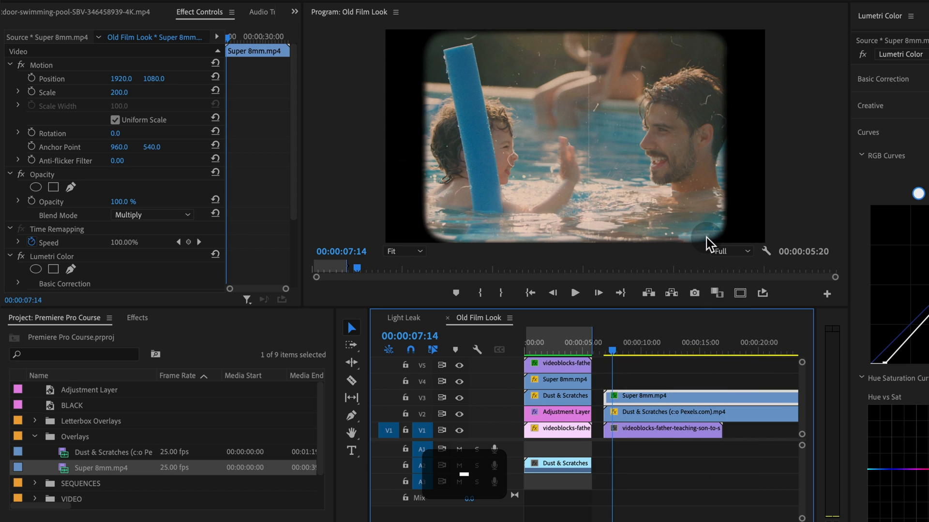
Lower the Dust & Scratches opacity to 80% and play back the layered result.
left_click(573, 293)
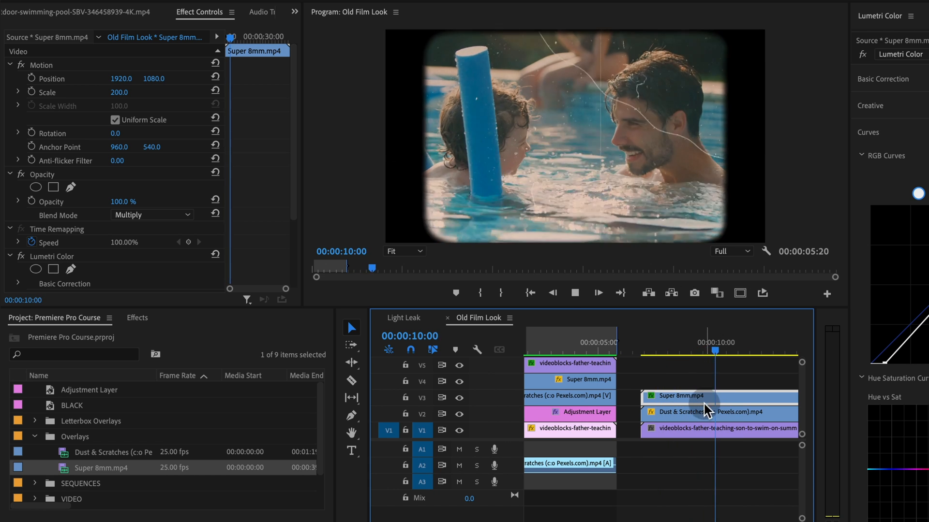
left_click(710, 412)
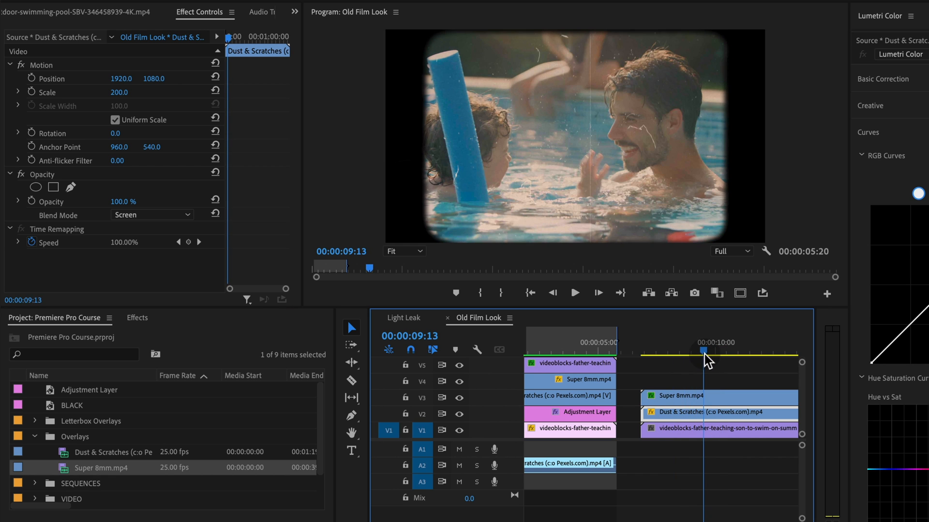
left_click(124, 201)
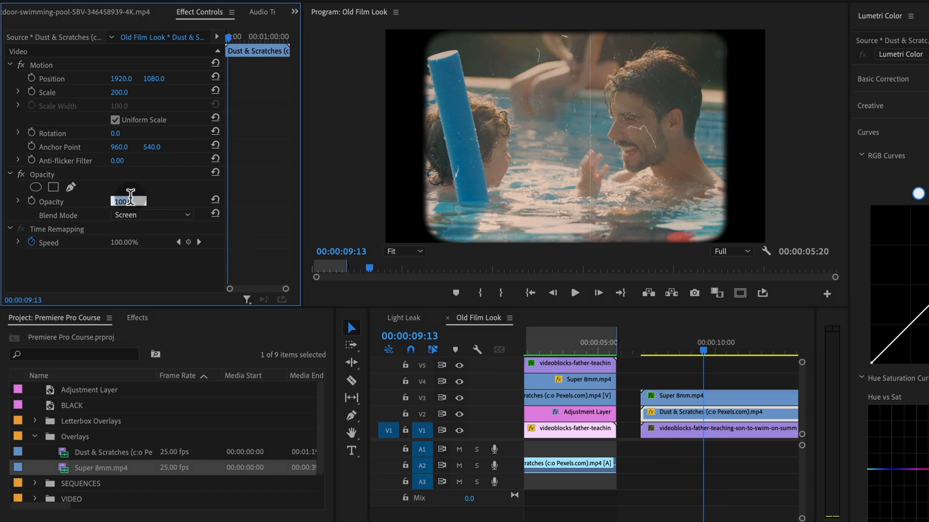
left_click_drag(127, 201, 118, 201)
type("80")
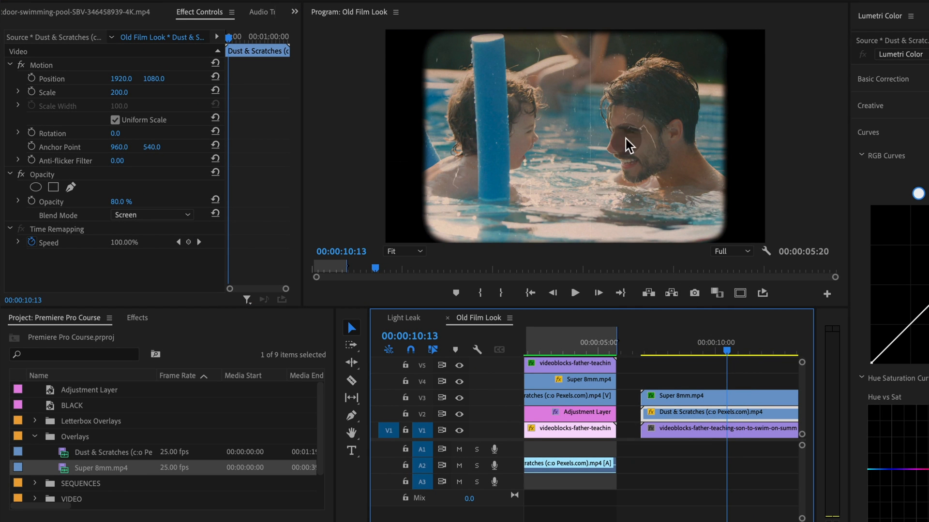
left_click(573, 292)
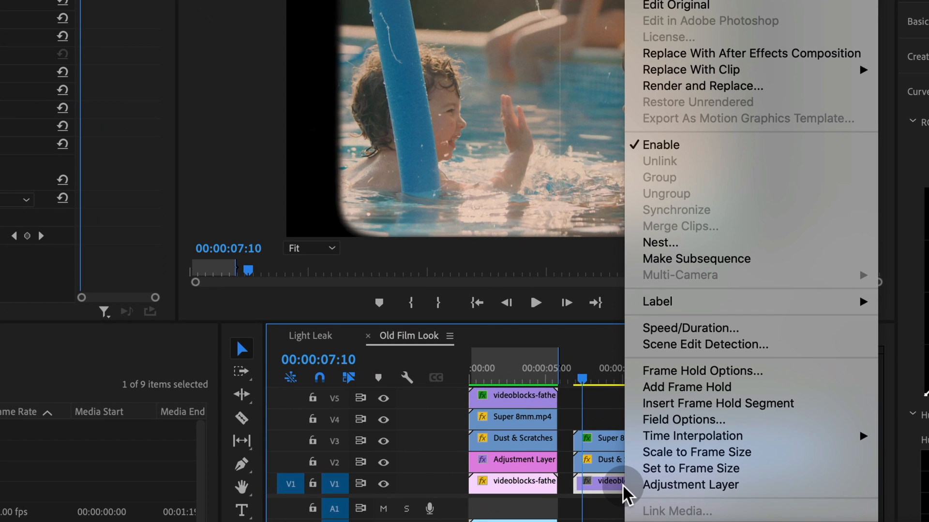
mouse_move(669, 337)
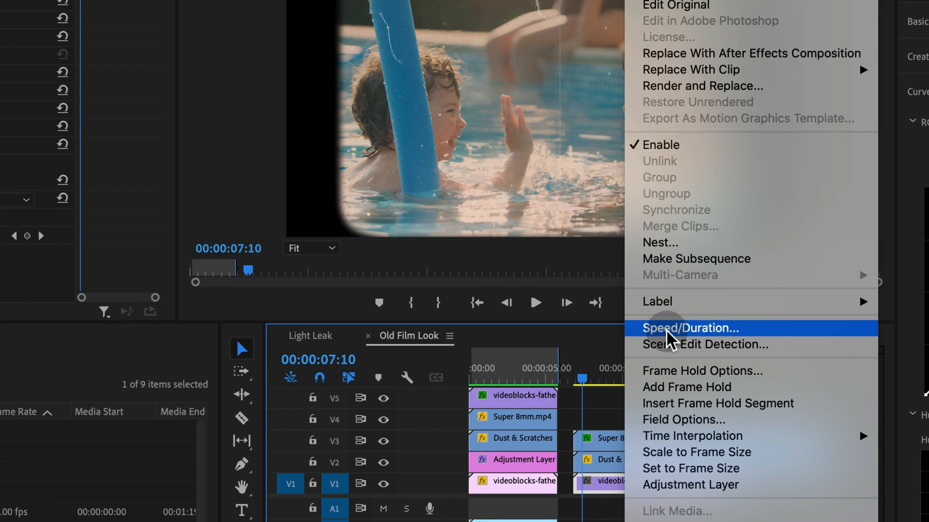
Reduce the V1 pool clip's speed in Speed/Duration, then review playback near eight seconds.
left_click(688, 328)
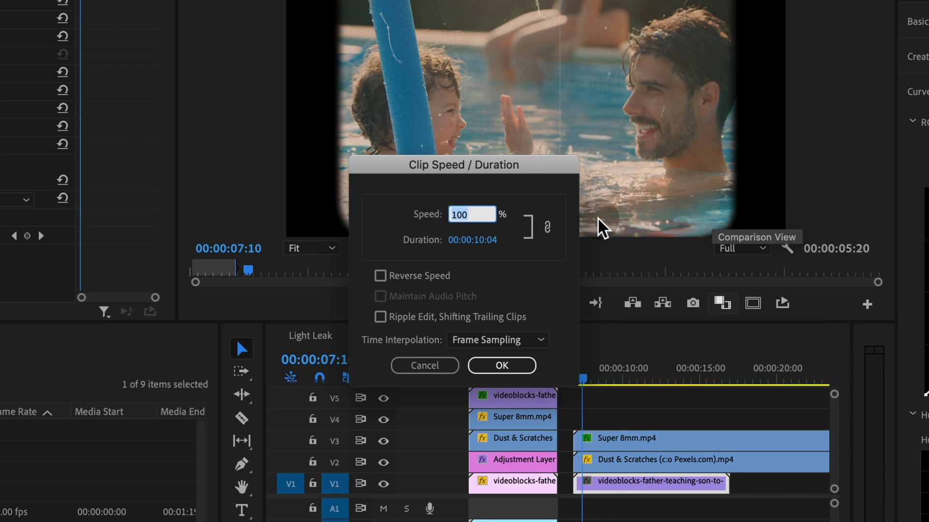
left_click(500, 366)
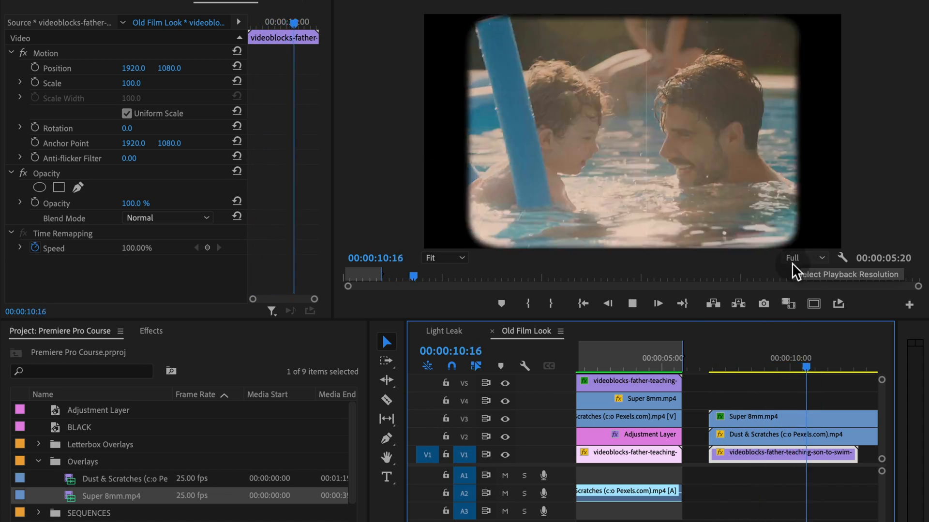
left_click(734, 364)
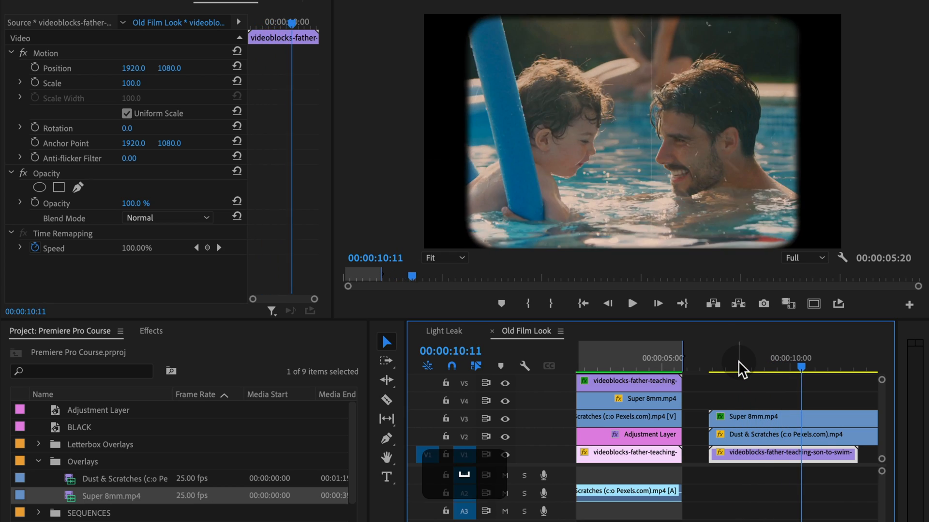
left_click(749, 368)
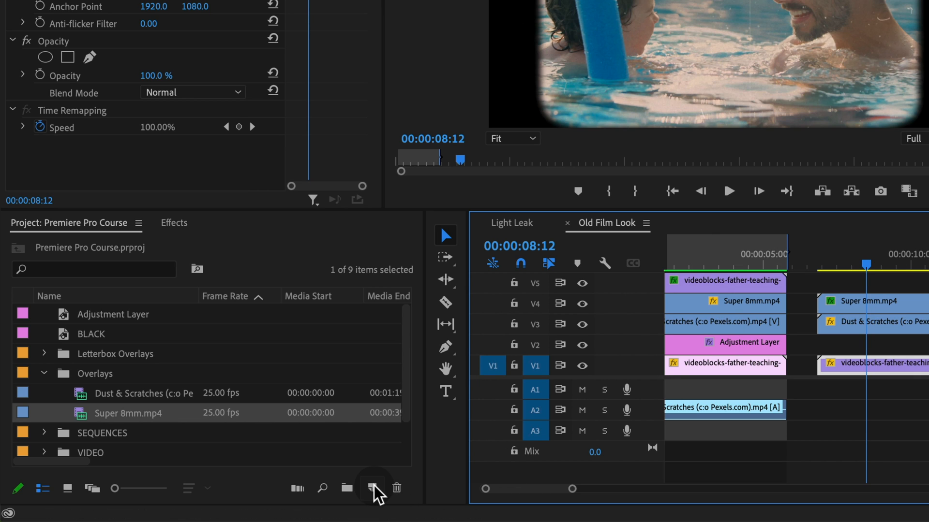
Add an Adjustment Layer above the second pool clip, trimmed to end with it.
left_click(372, 489)
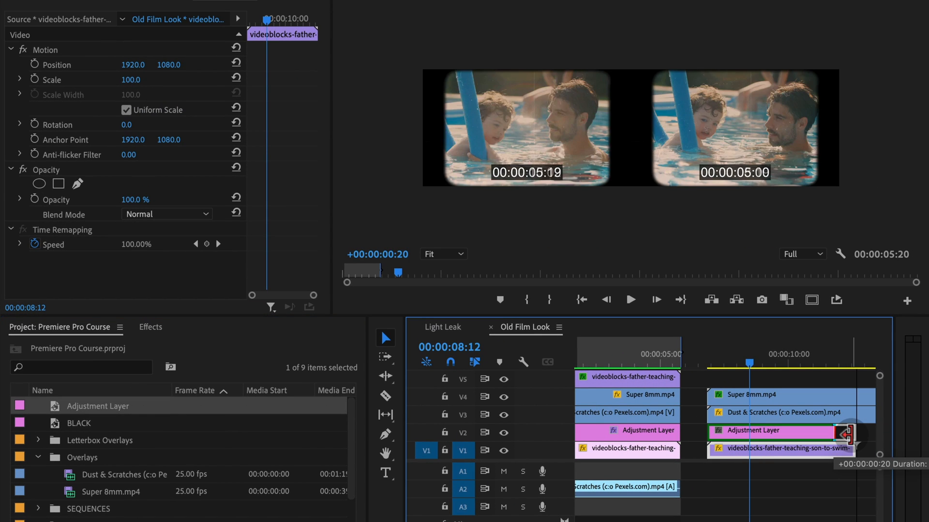
left_click(752, 431)
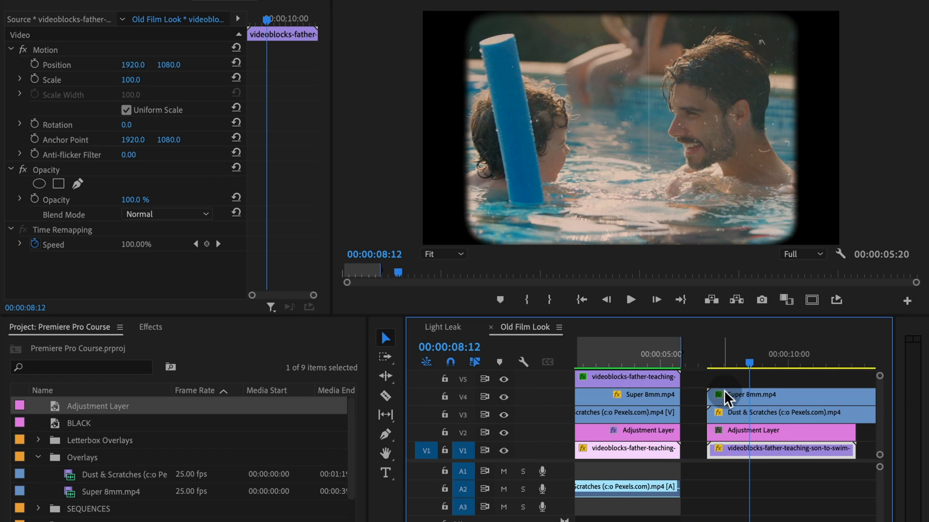
mouse_move(589, 190)
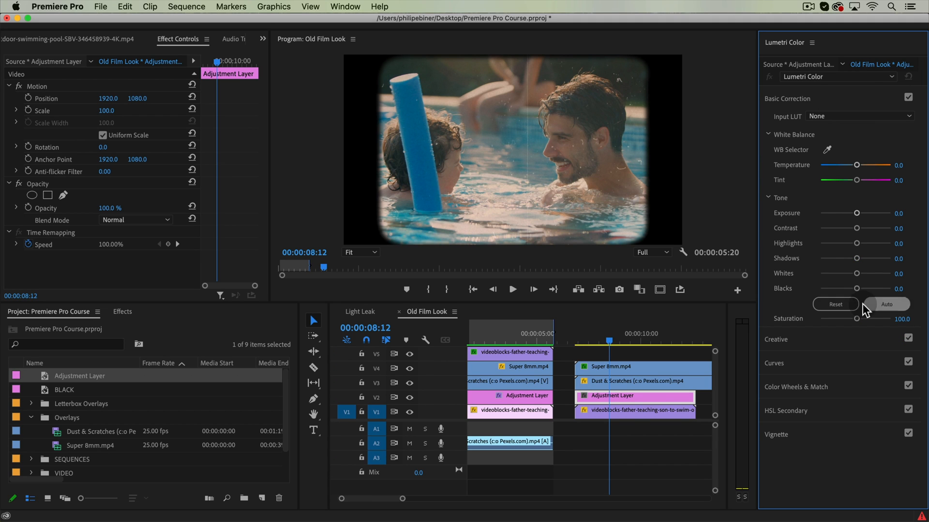
Set Saturation 0, Exposure 0.4, Contrast 50.8, Shadows -100, Whites and Blacks 29.5.
left_click(885, 305)
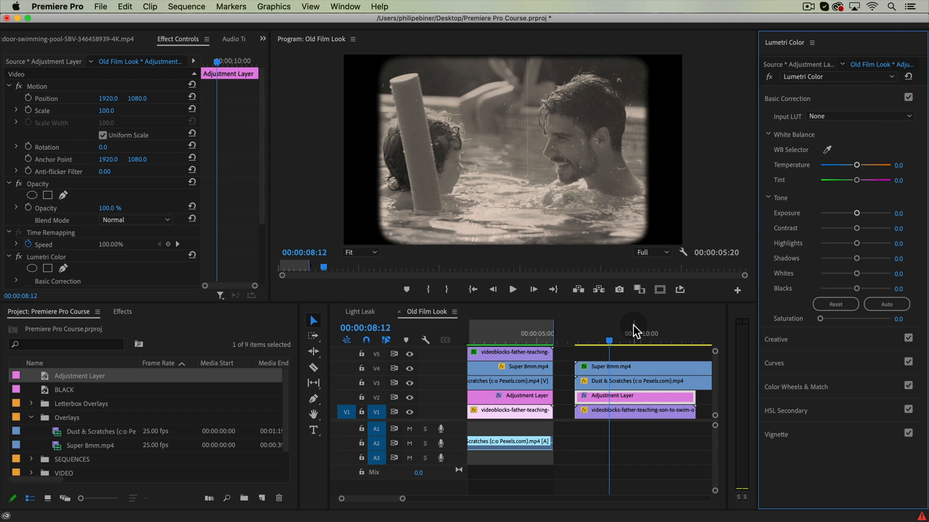
left_click(512, 290)
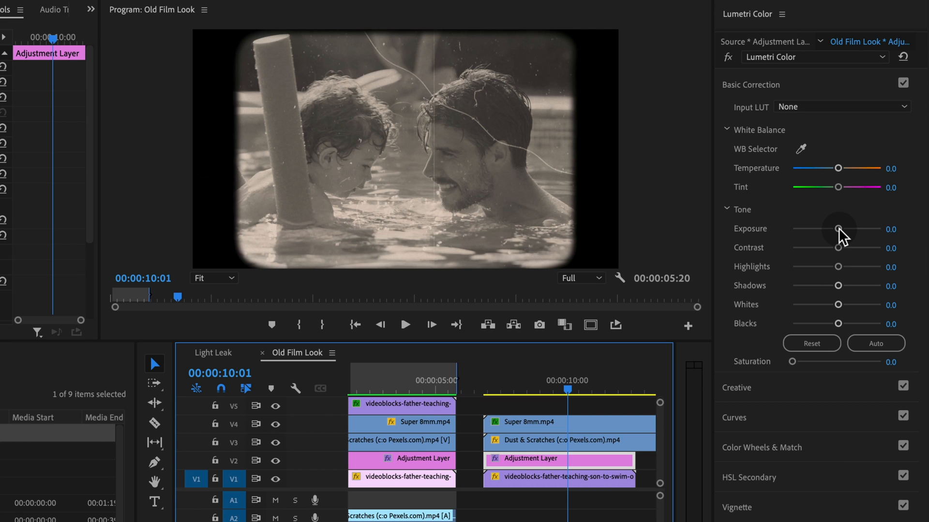
left_click_drag(836, 230, 845, 230)
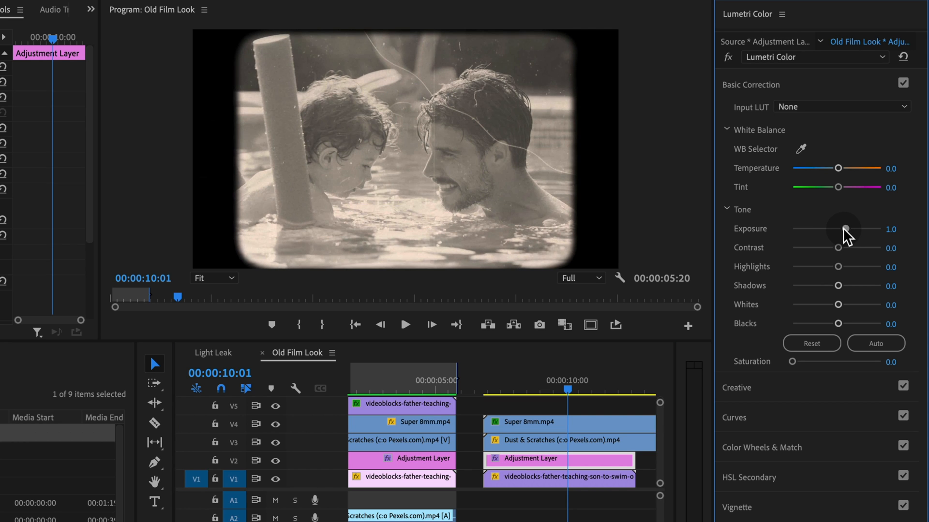
left_click_drag(845, 229, 848, 229)
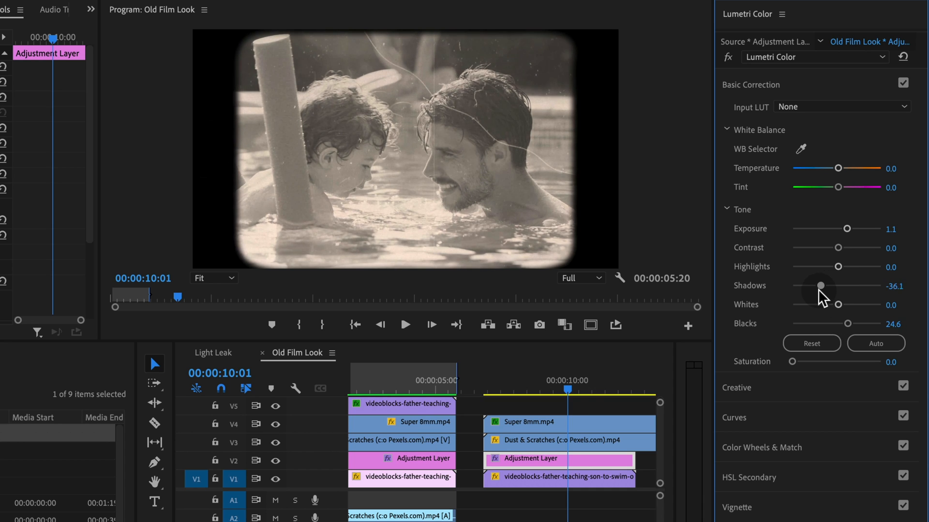
left_click_drag(820, 286, 818, 286)
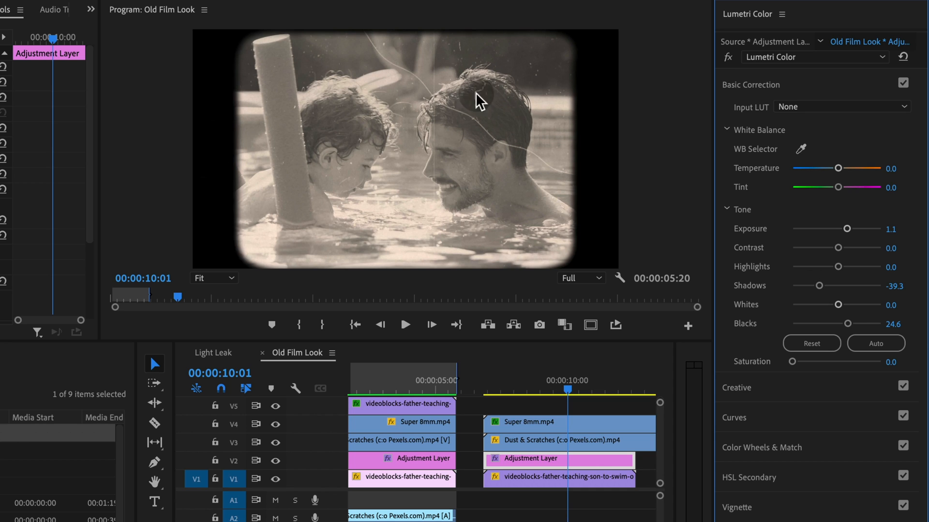
mouse_move(427, 47)
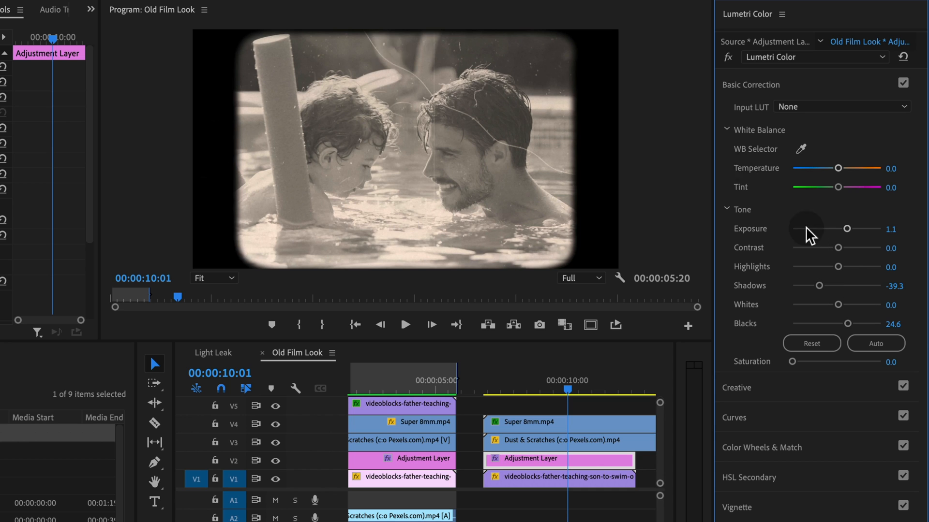
left_click_drag(837, 305, 849, 305)
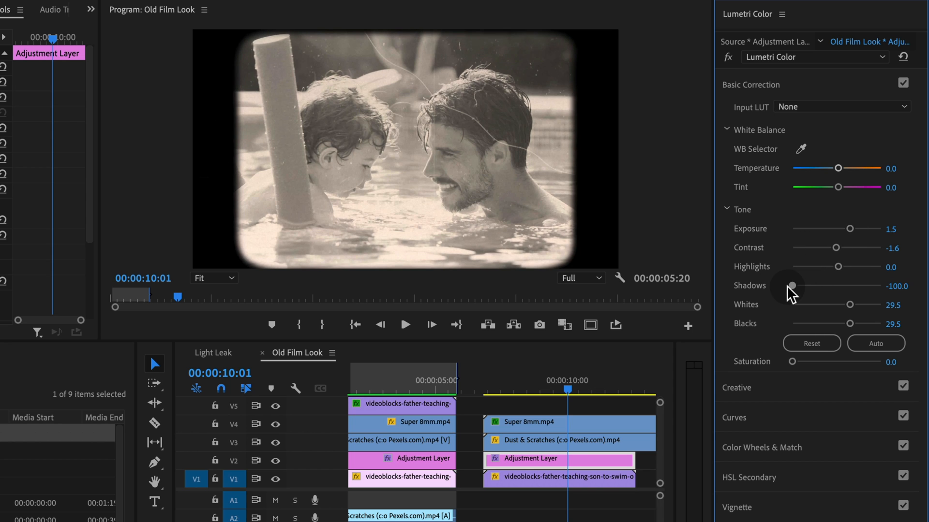
left_click_drag(836, 248, 891, 248)
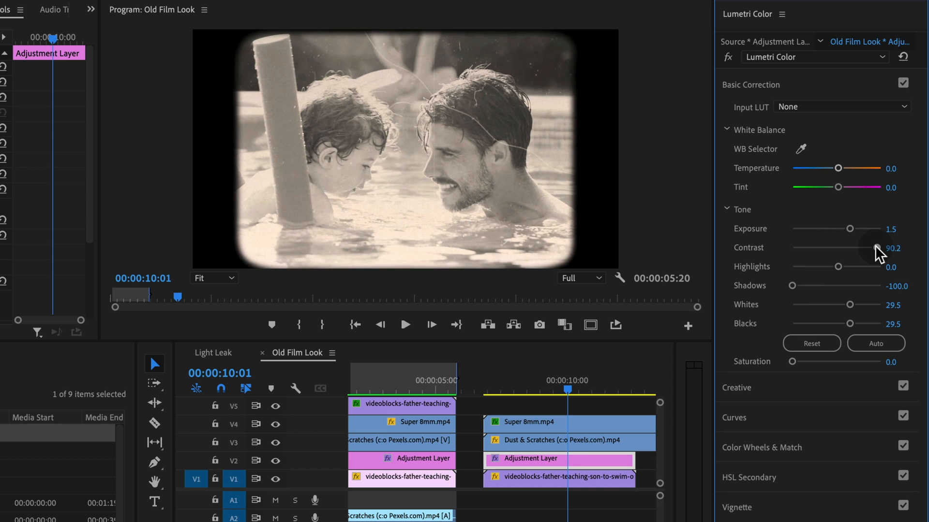
left_click_drag(880, 248, 850, 248)
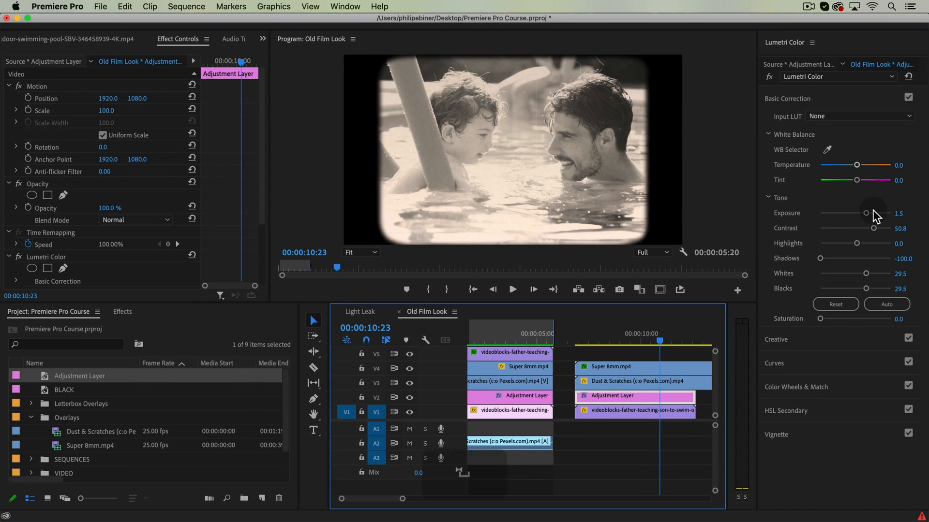
left_click_drag(870, 214, 860, 214)
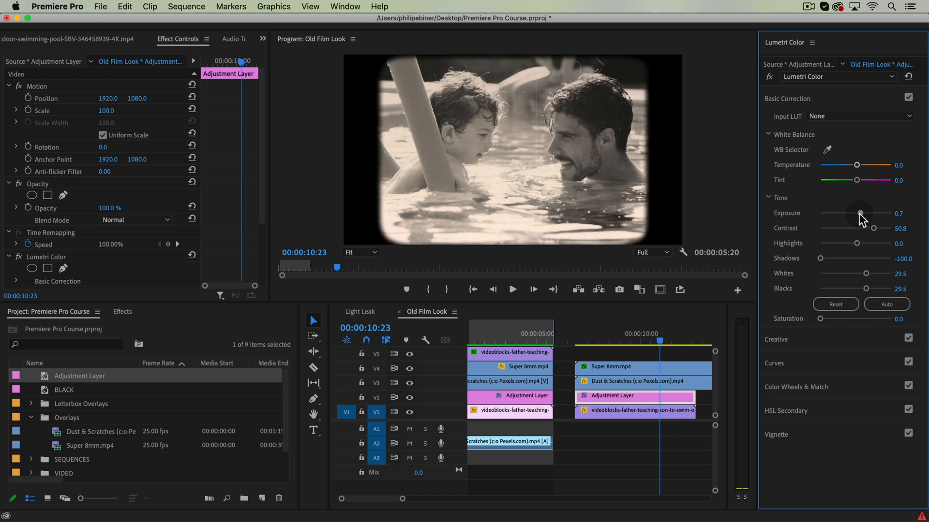
left_click_drag(860, 214, 852, 208)
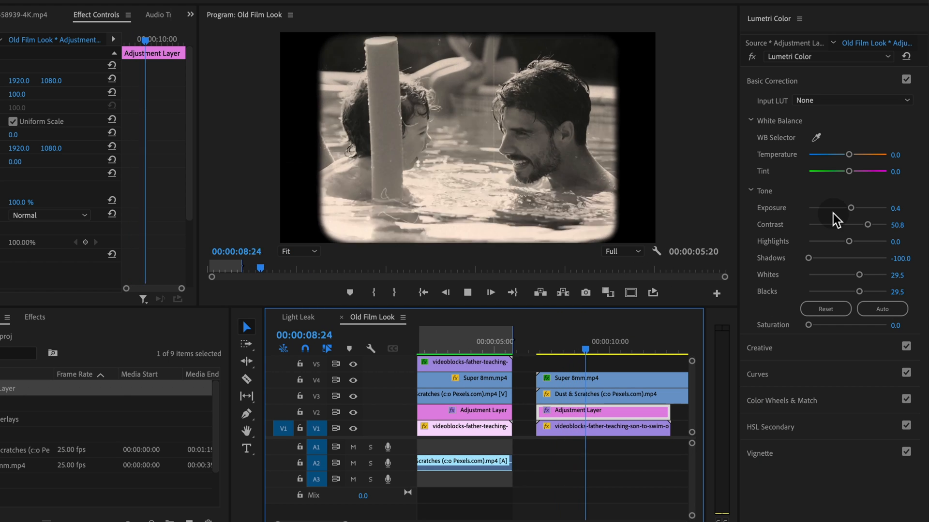
Set Lumetri Creative Sharpen to -40, previewing frames around nine seconds.
left_click(467, 293)
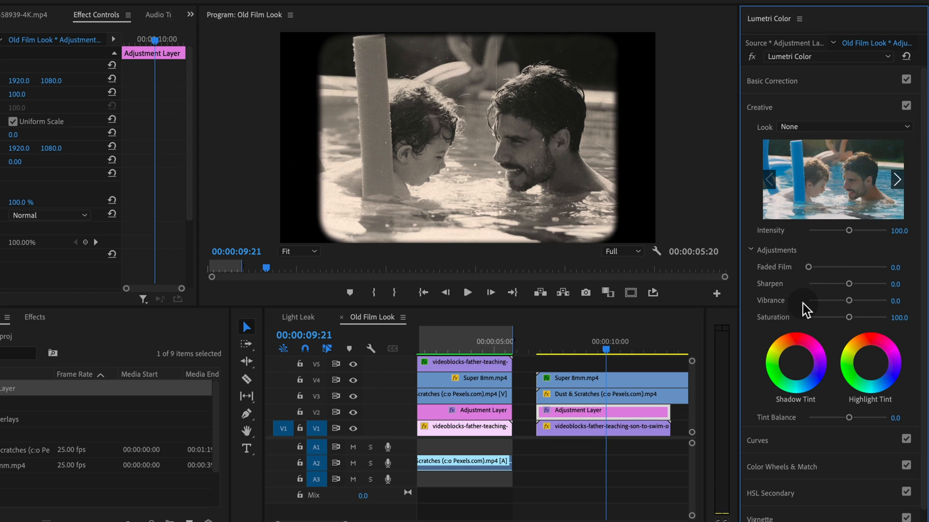
left_click(899, 284)
type("-25")
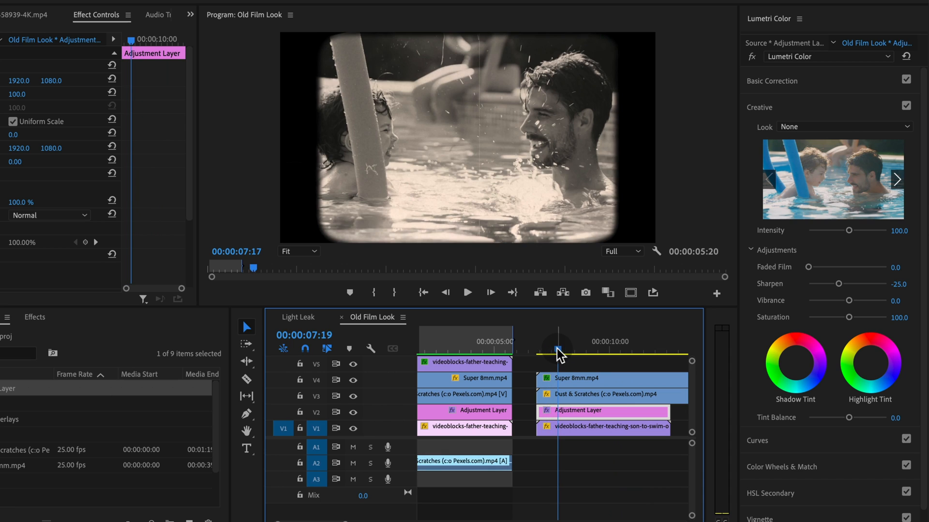
left_click(467, 293)
type("-4")
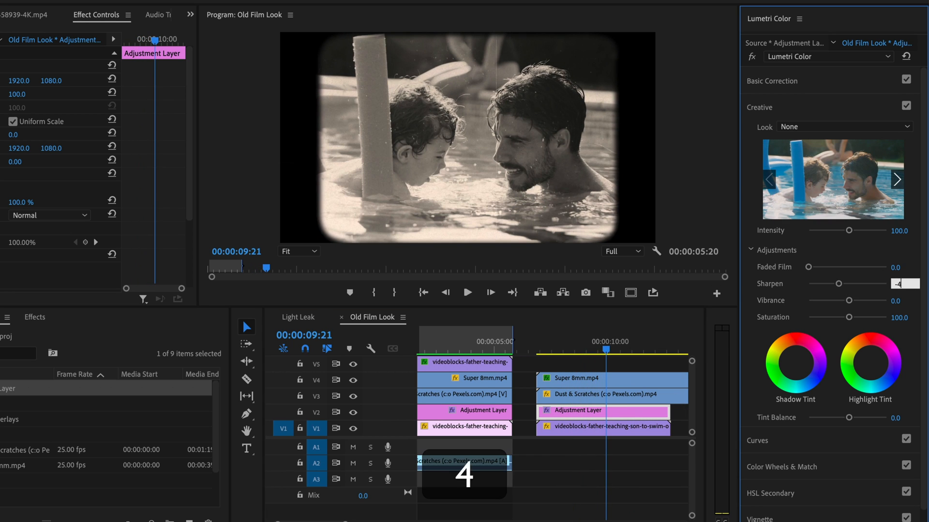
left_click(578, 351)
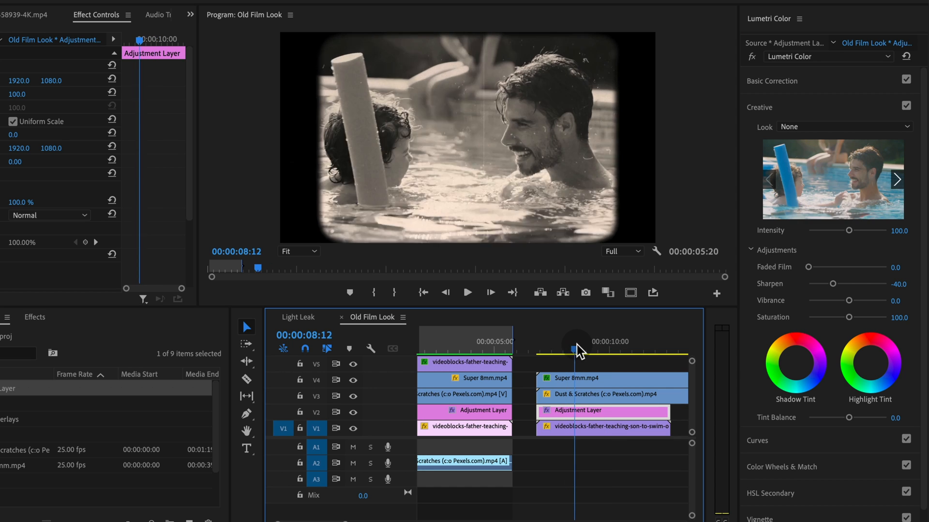
left_click(466, 292)
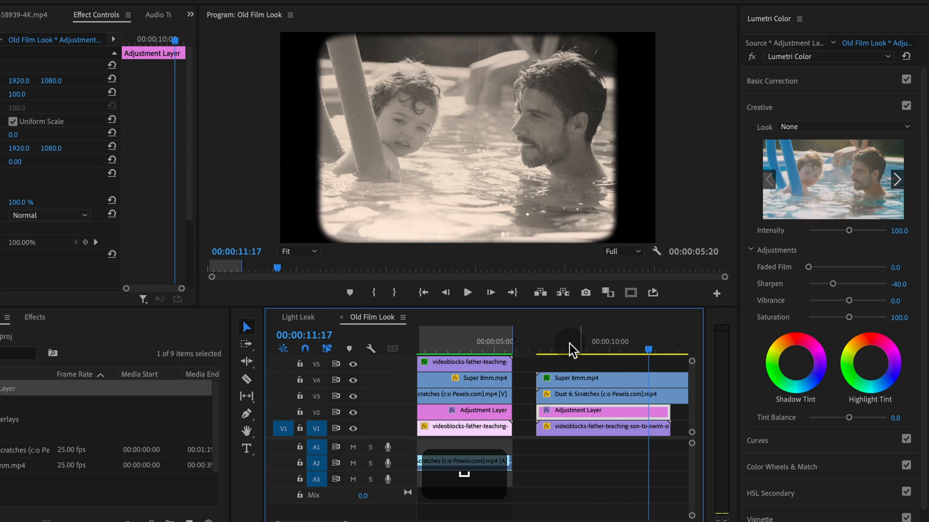
left_click(467, 292)
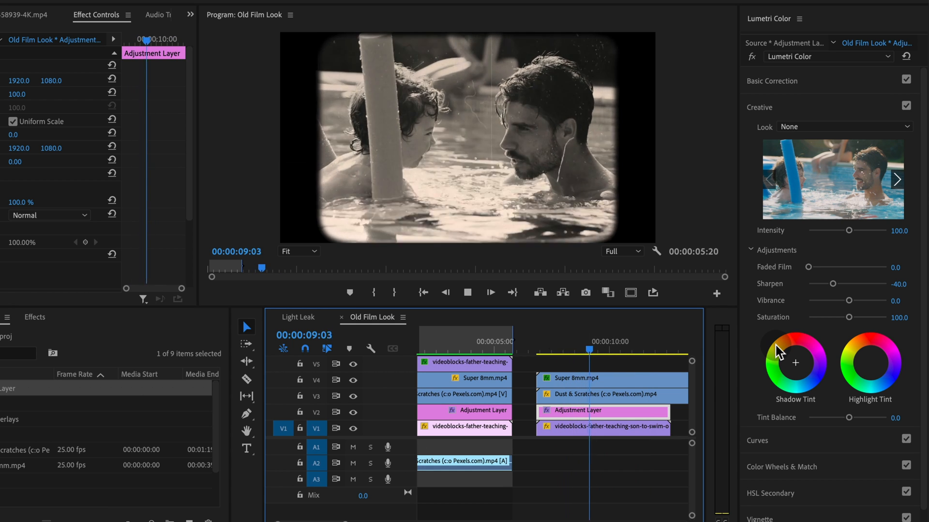
left_click(467, 292)
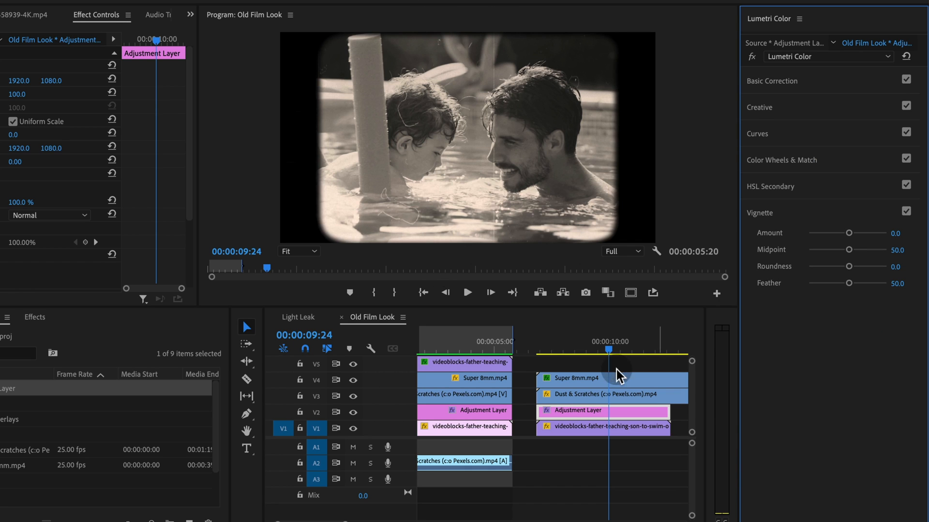
Set the Lumetri vignette to Amount -3, Midpoint 12.3, Roundness 8.2, Feather about 74.
left_click_drag(848, 232, 808, 233)
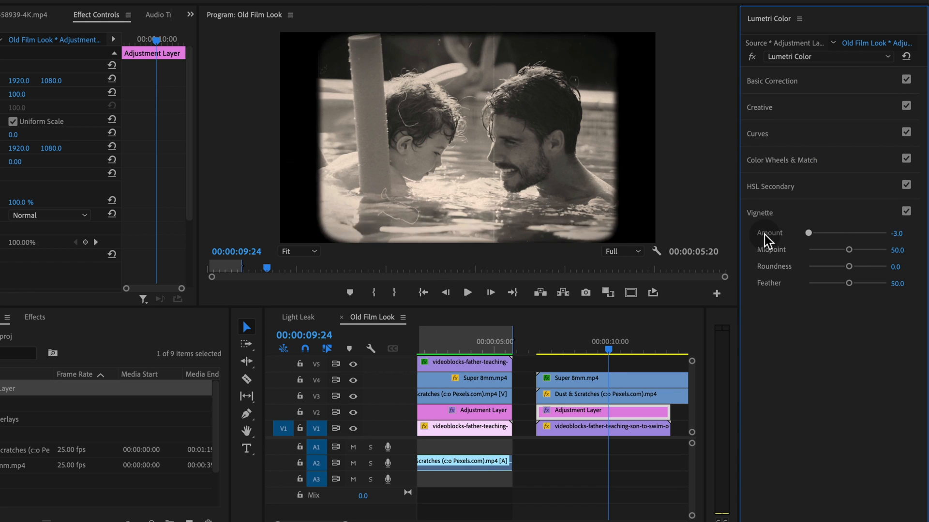
mouse_move(856, 255)
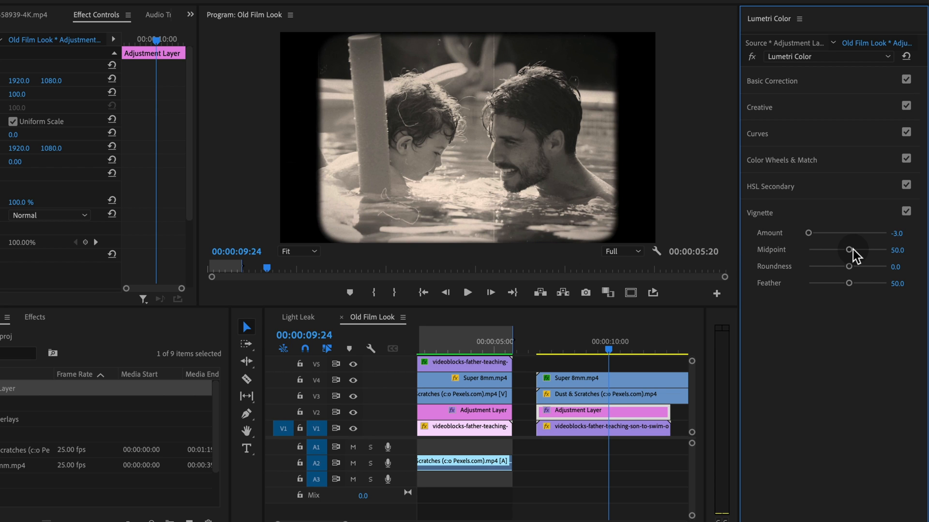
left_click_drag(848, 283, 883, 283)
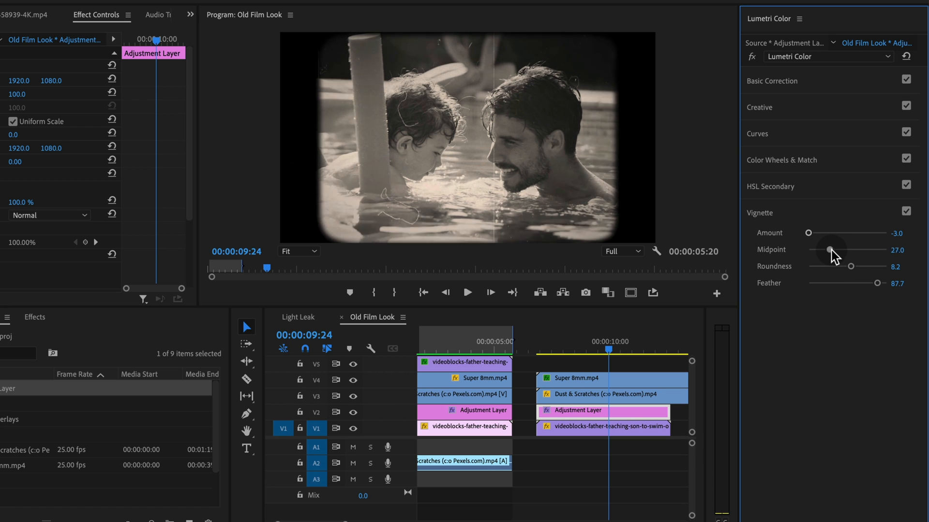
left_click_drag(828, 250, 804, 250)
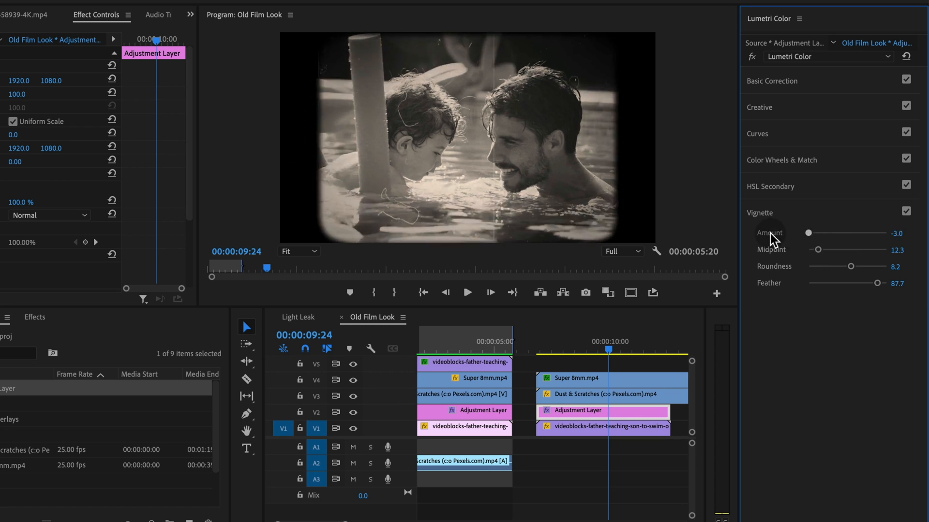
left_click_drag(887, 283, 807, 283)
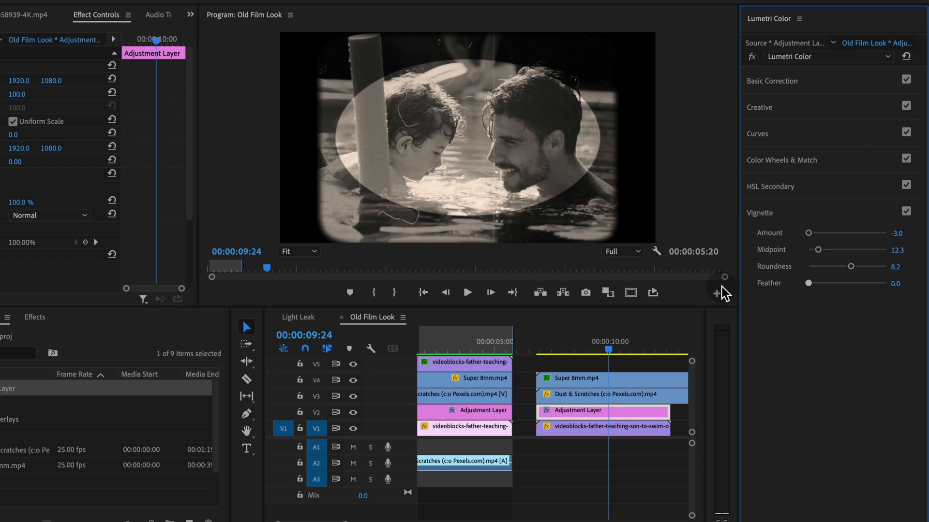
left_click_drag(807, 283, 814, 282)
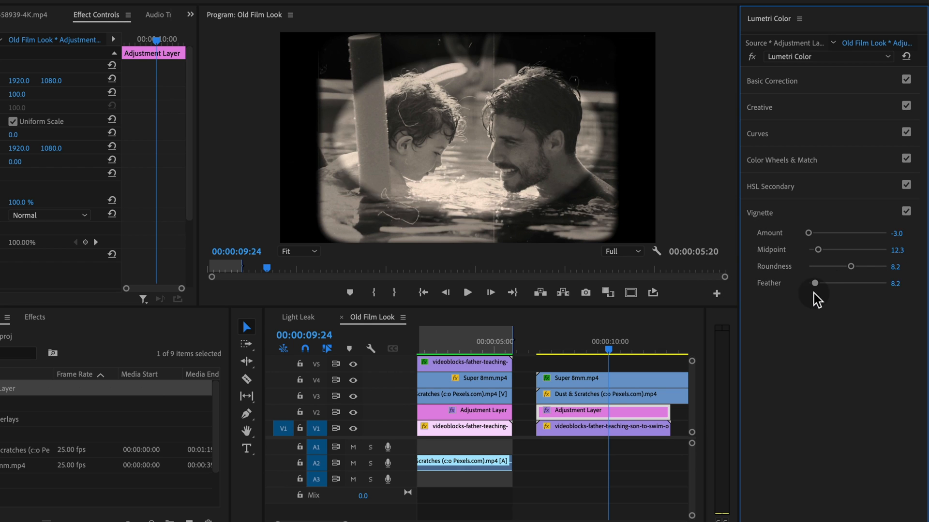
left_click_drag(815, 283, 866, 283)
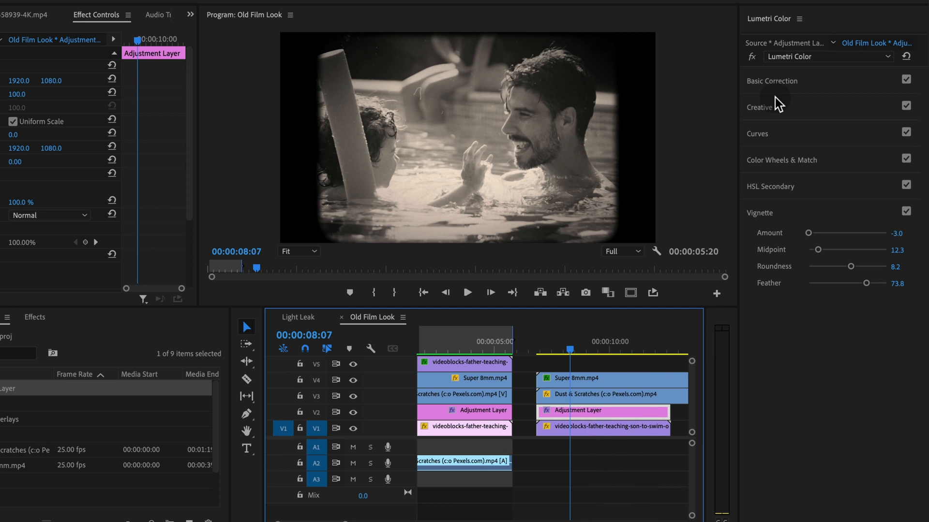
In Lumetri Basic Correction, raise Saturation to 100 and warm Temperature to 24.6.
left_click(772, 81)
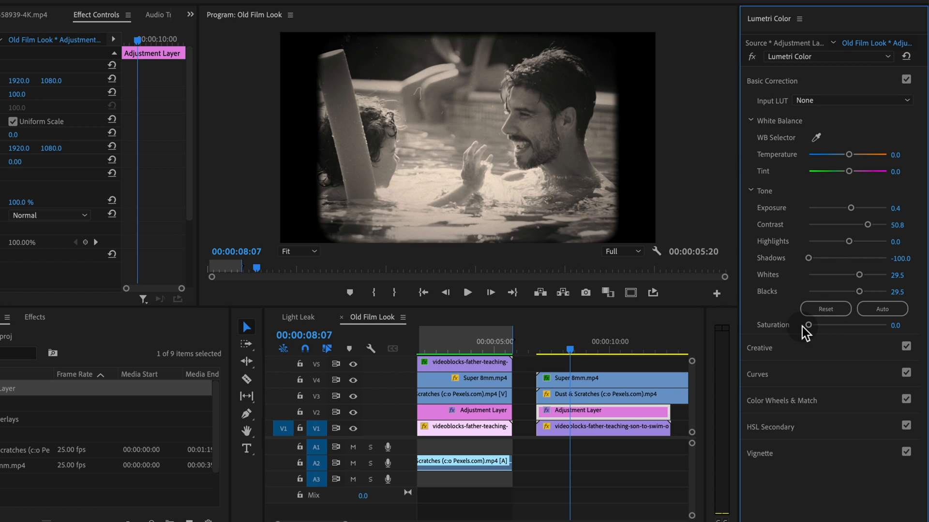
left_click_drag(807, 325, 850, 325)
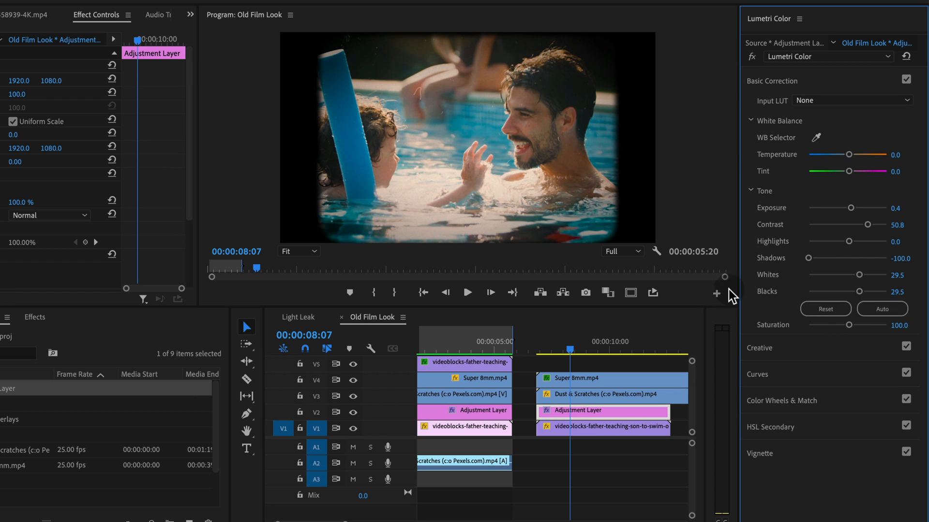
mouse_move(369, 58)
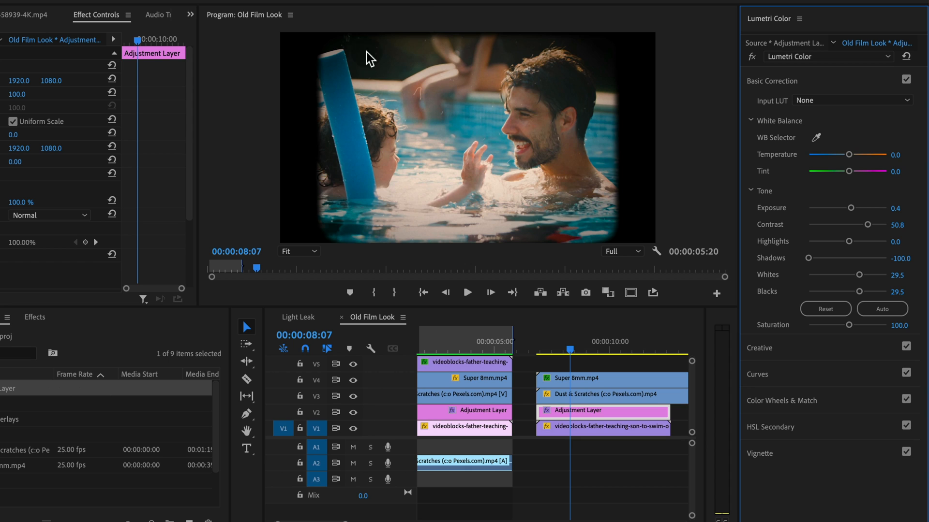
mouse_move(805, 127)
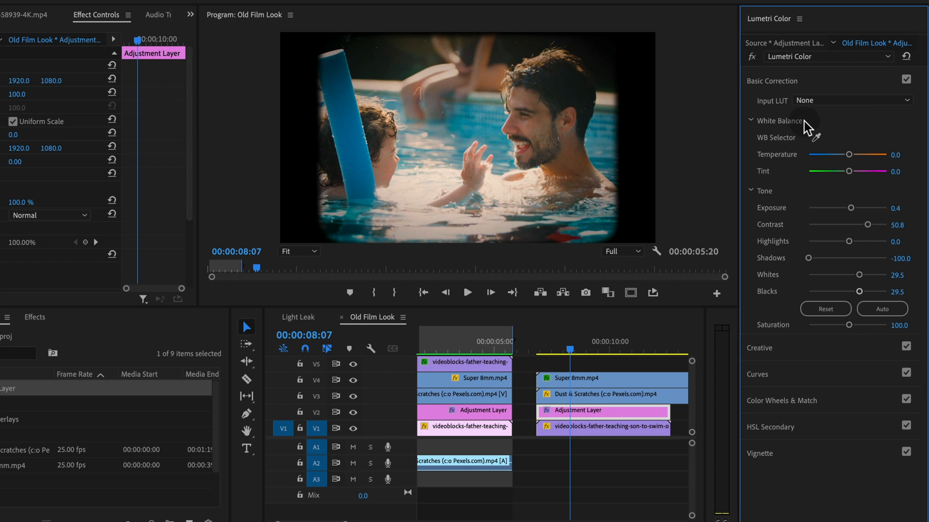
left_click_drag(852, 154, 862, 155)
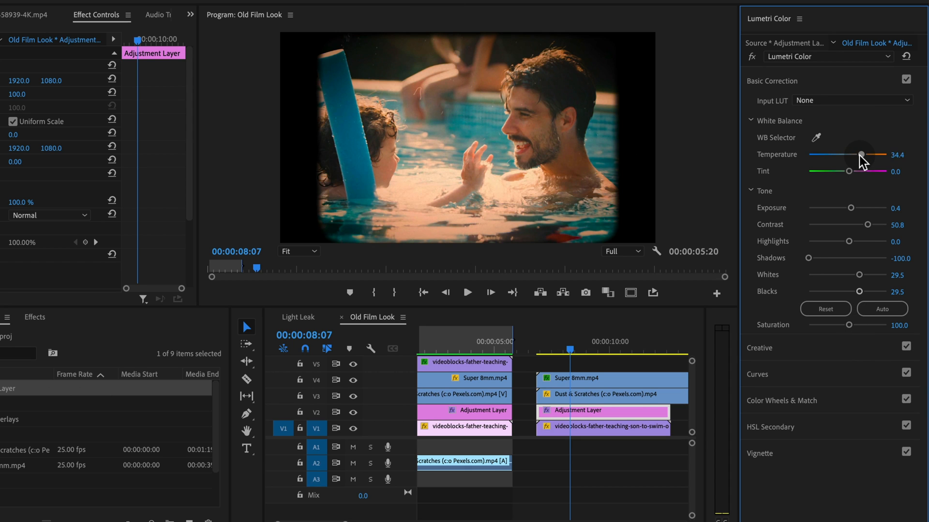
left_click_drag(862, 154, 851, 155)
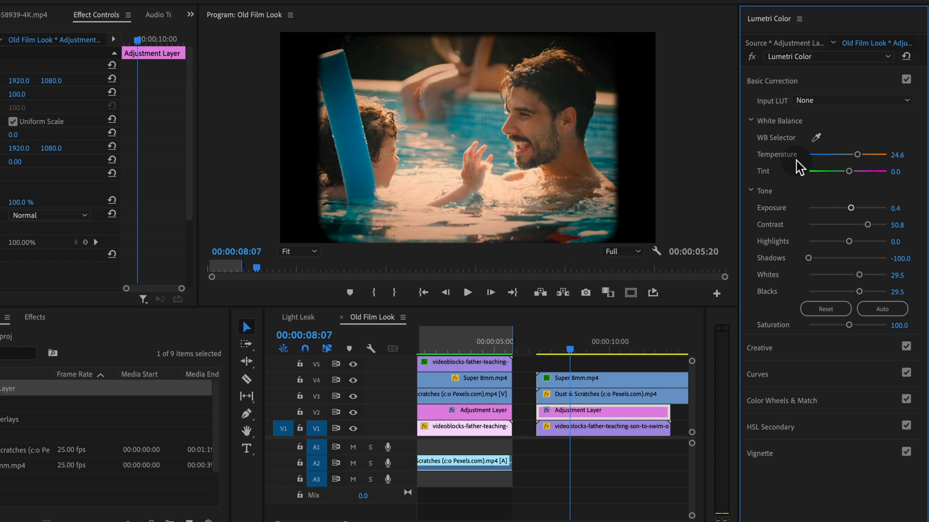
left_click_drag(848, 324, 839, 324)
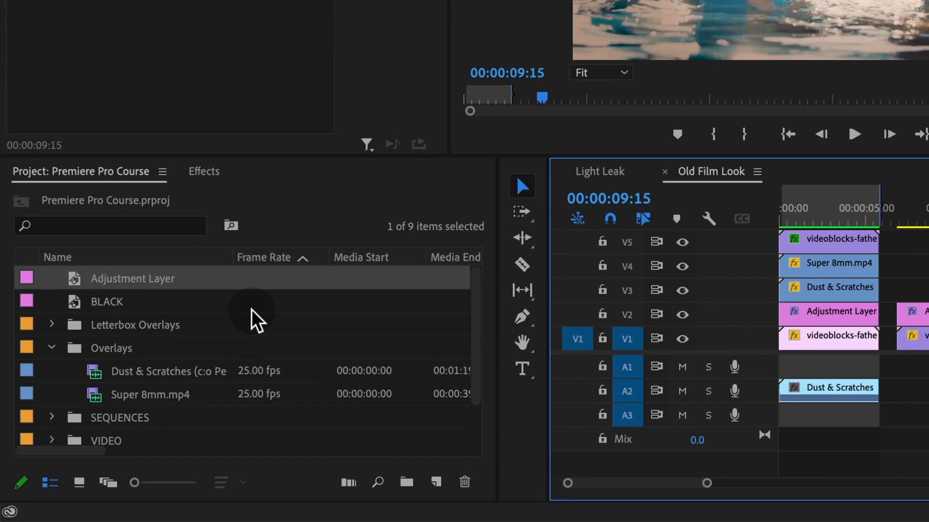
mouse_move(220, 299)
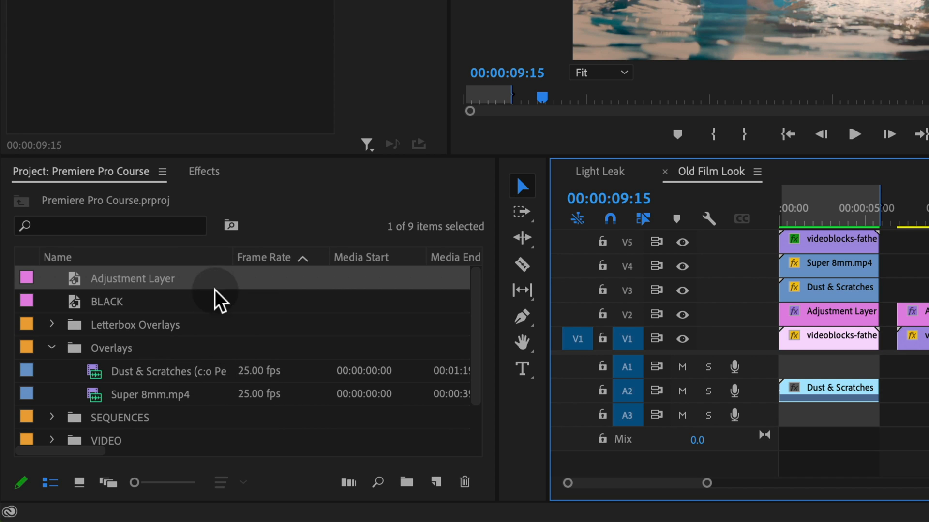
Search the Effects library for 'grain'.
left_click(203, 172)
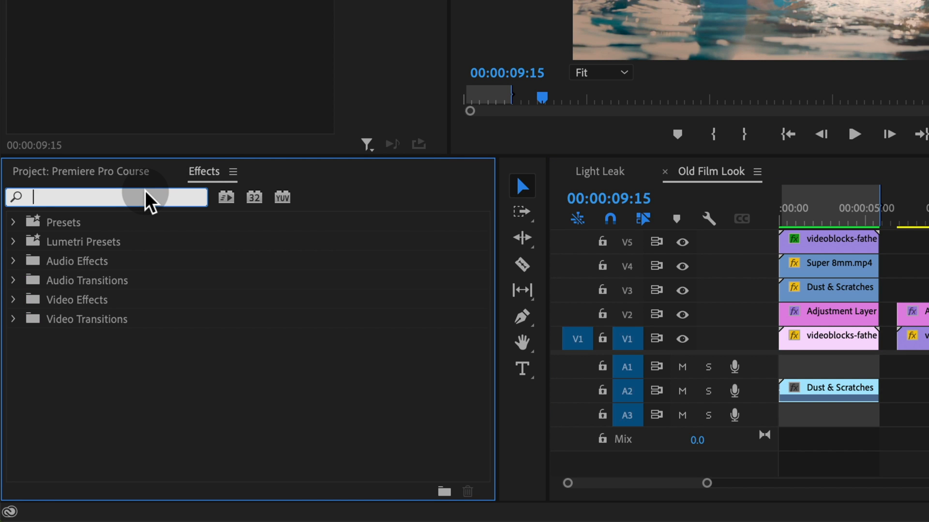
type("grain")
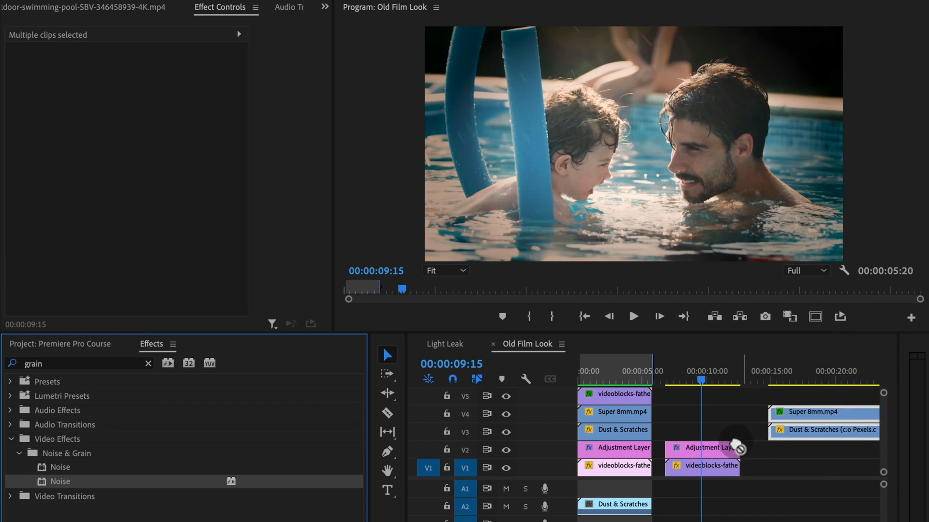
Give the adjustment layer's Noise effect an amount of 20%.
left_click(702, 448)
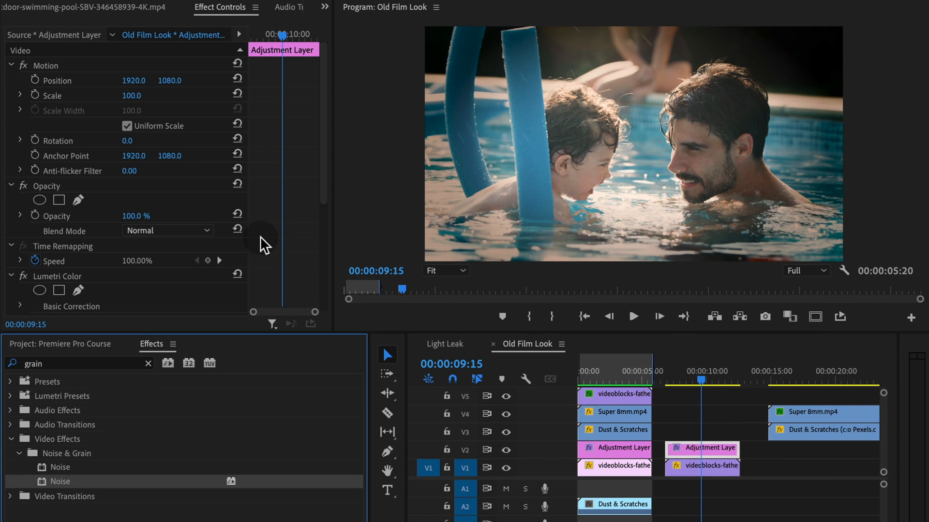
scroll("down", 3)
type("2")
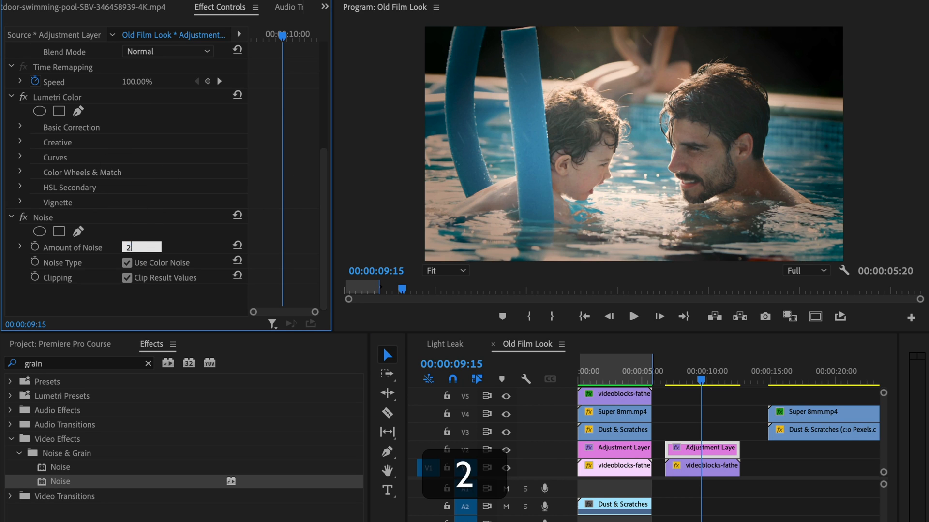
left_click_drag(127, 247, 136, 243)
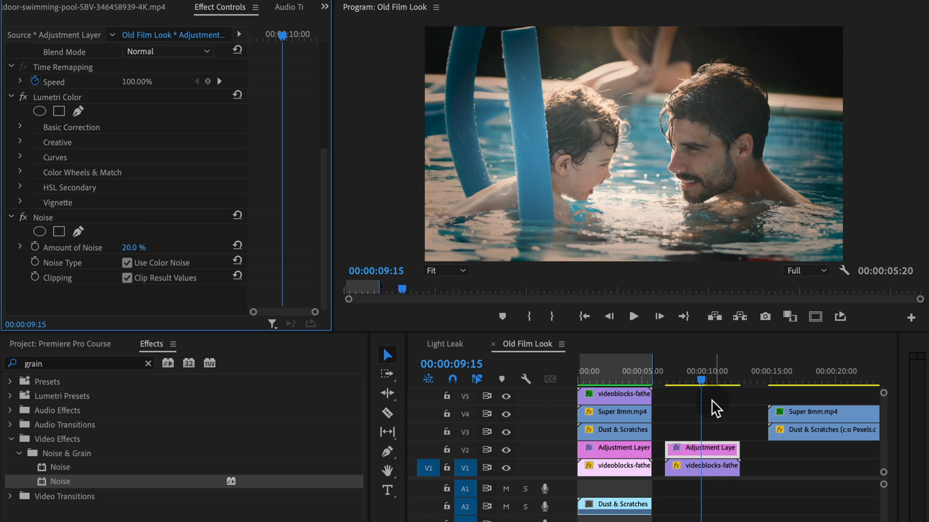
Preview the grain and shift the Super 8mm and Dust & Scratches overlays earlier.
left_click_drag(717, 385, 702, 385)
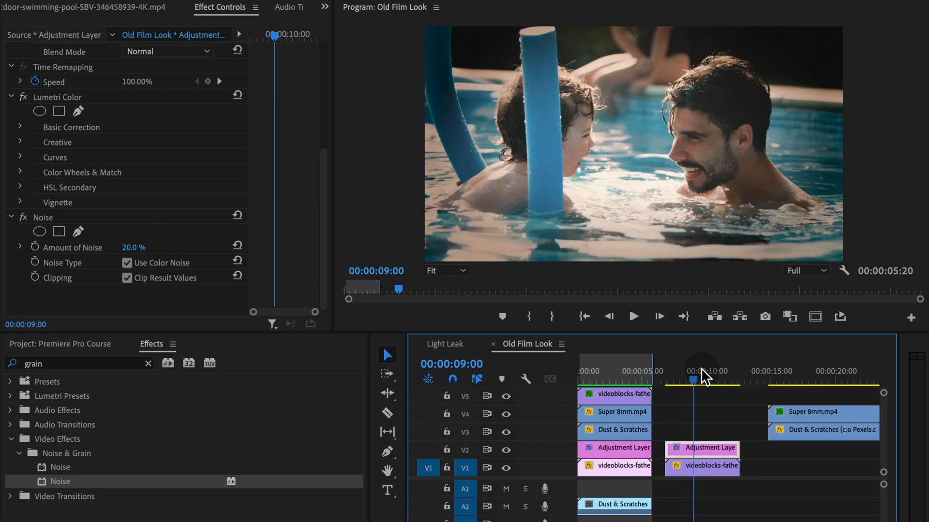
left_click_drag(692, 377, 712, 378)
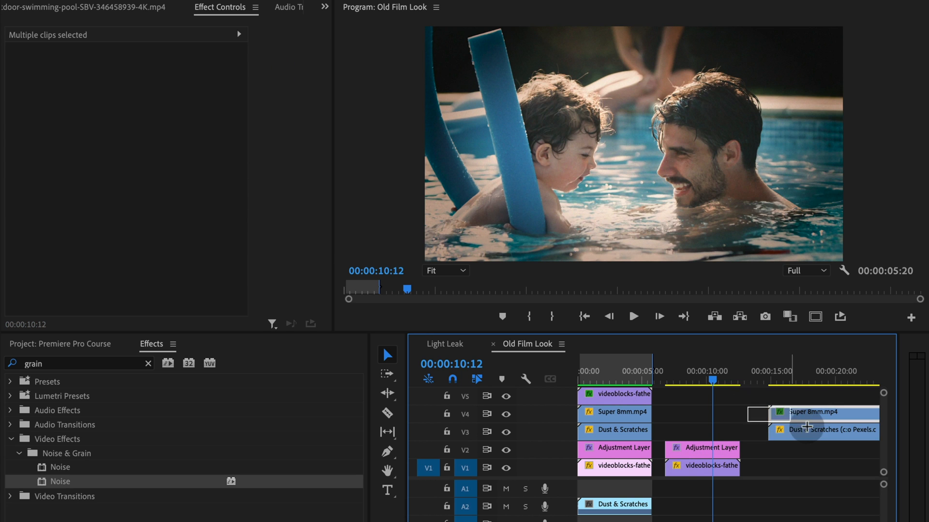
left_click_drag(824, 413, 740, 413)
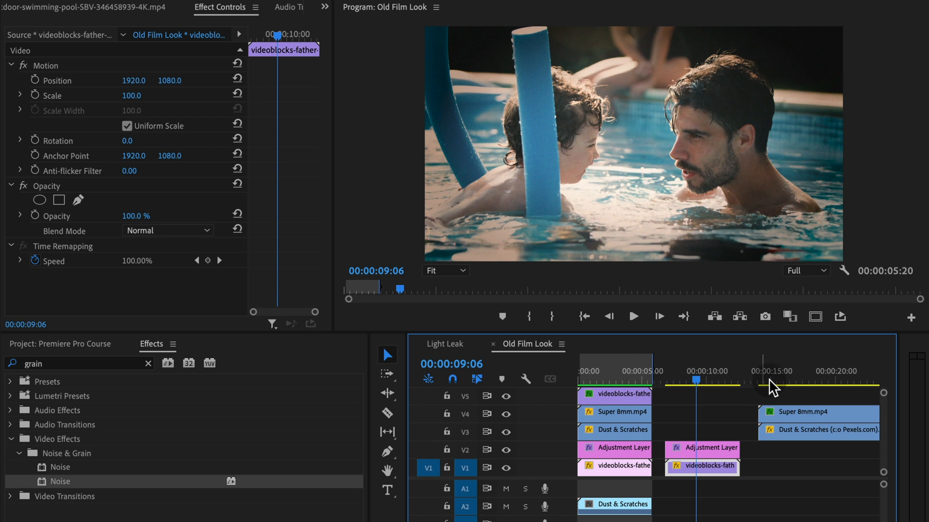
left_click(59, 344)
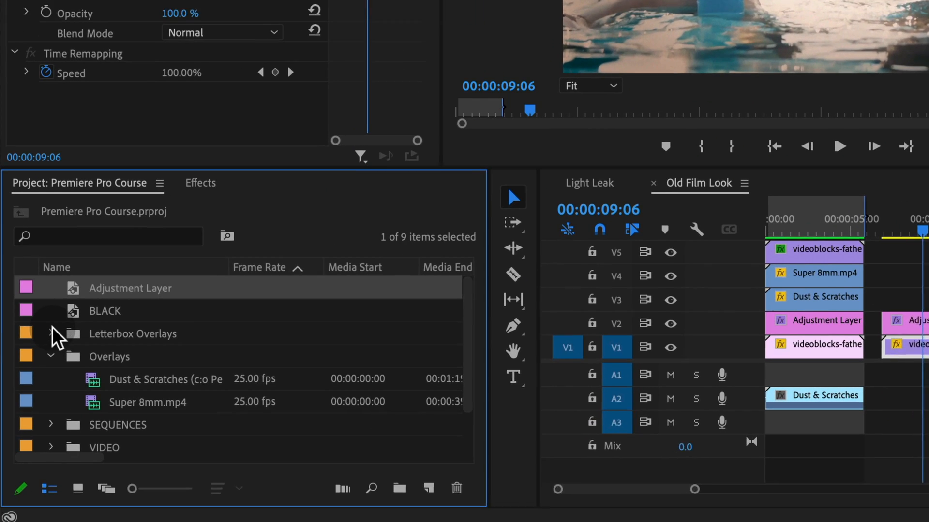
left_click(52, 333)
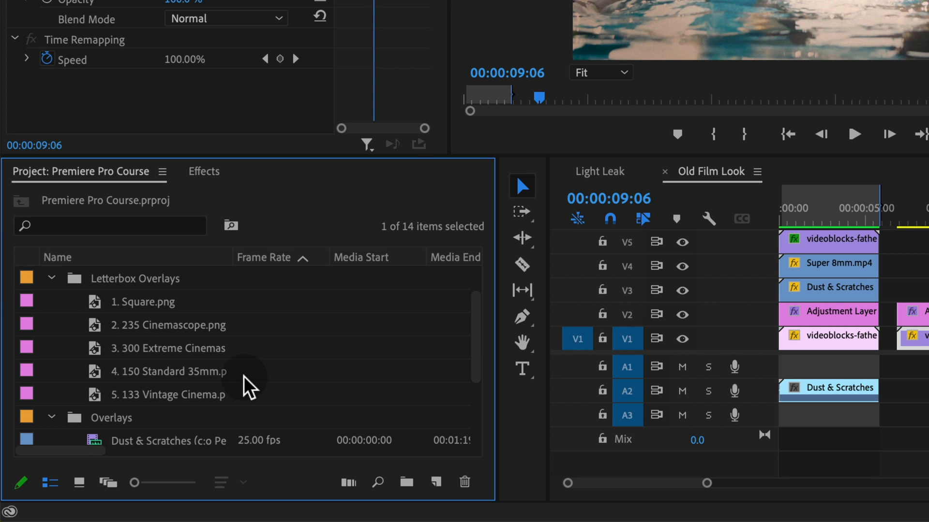
mouse_move(198, 397)
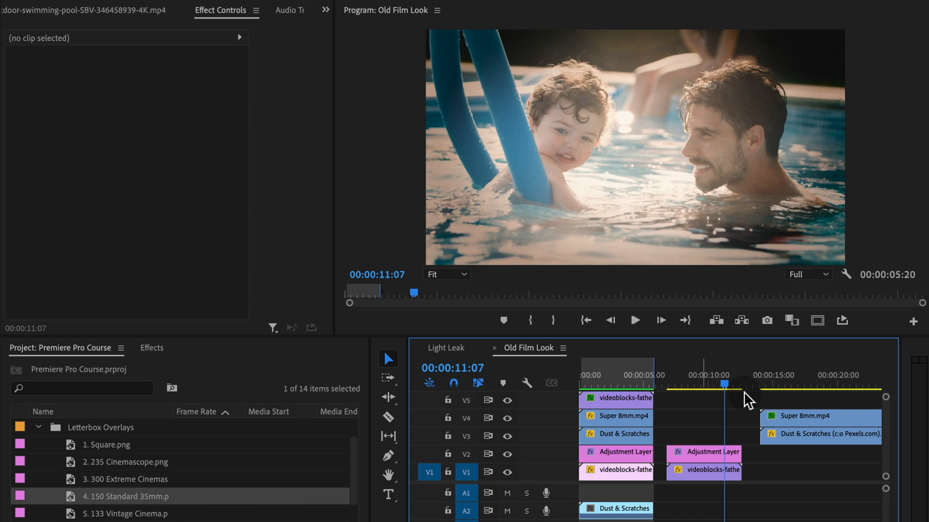
left_click(701, 416)
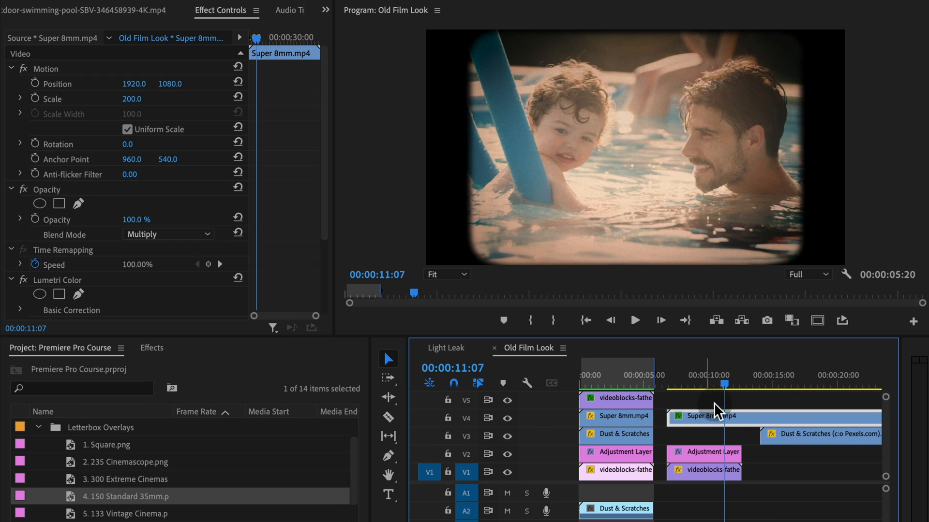
mouse_move(447, 83)
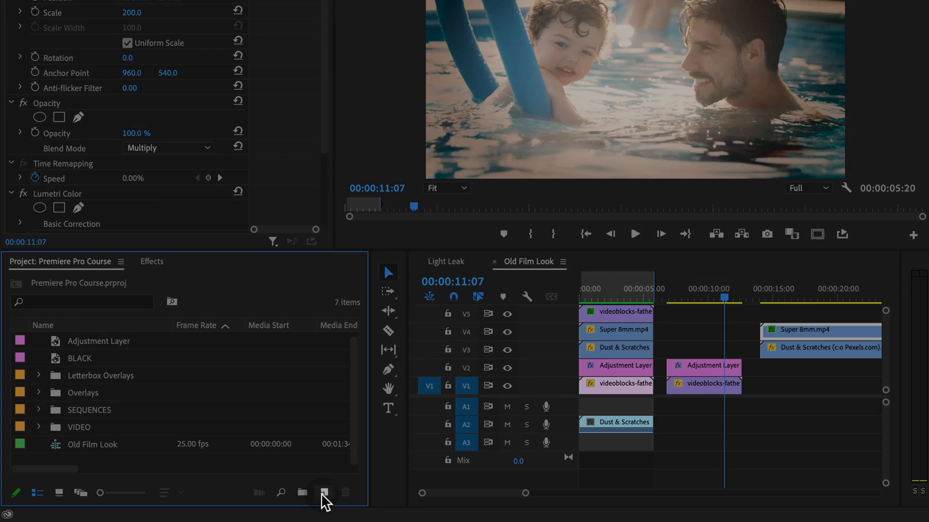
Create a new Black Video item with its default settings.
left_click(324, 492)
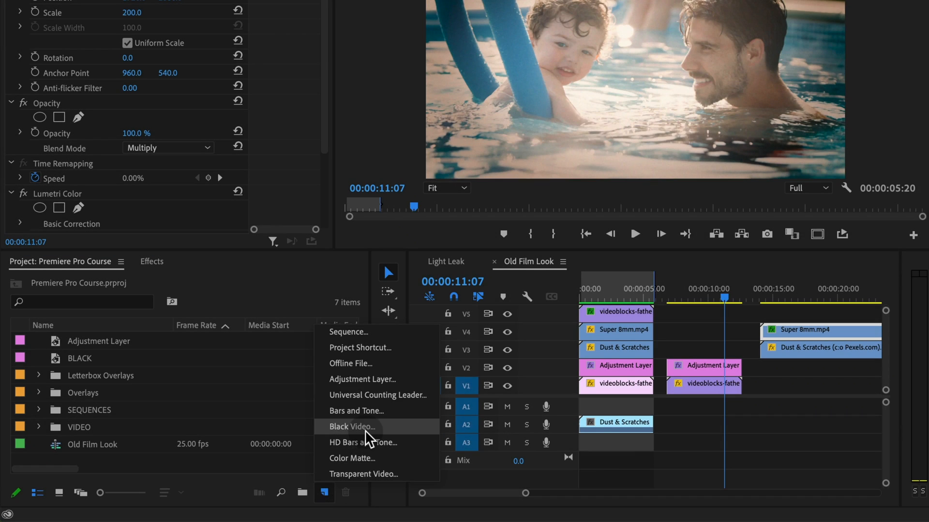
left_click(352, 427)
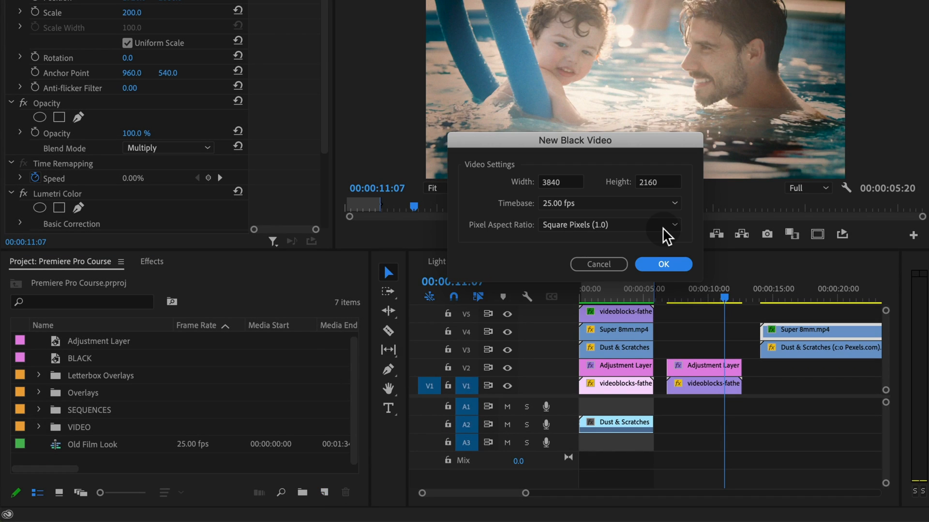
left_click(663, 264)
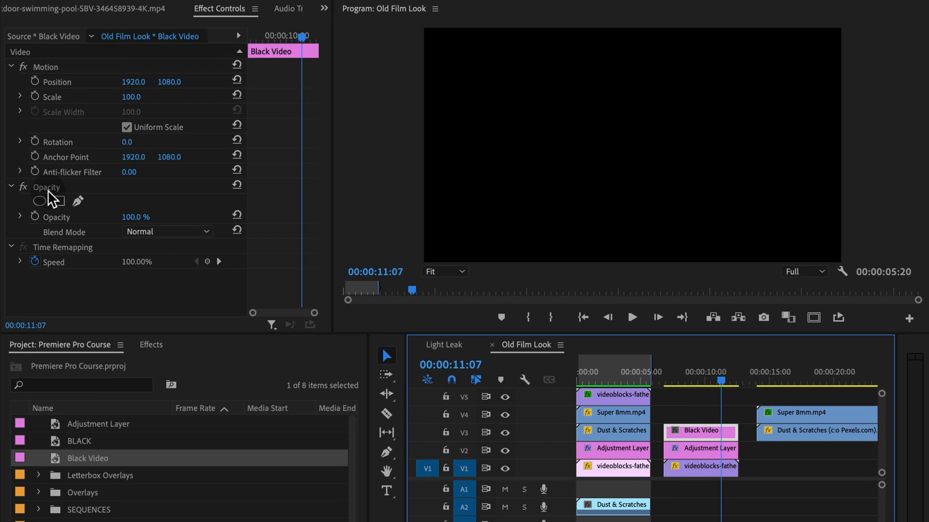
Undo the last change, then add an inverted rectangle mask to the Black Video clip.
key("cmd+z")
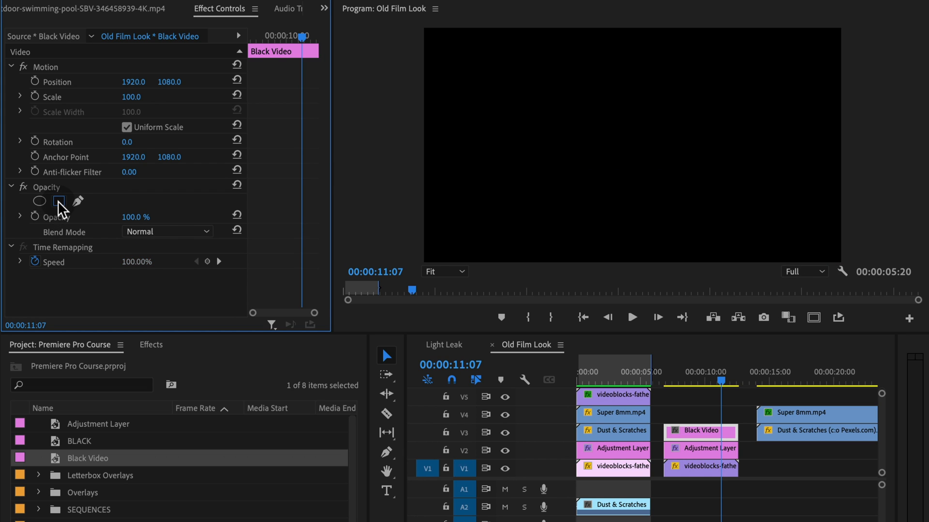
left_click(59, 201)
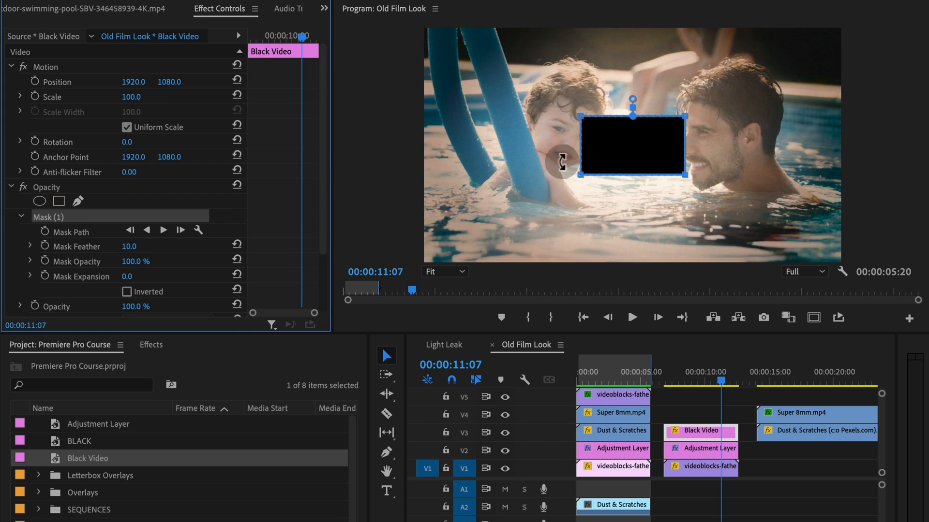
mouse_move(449, 45)
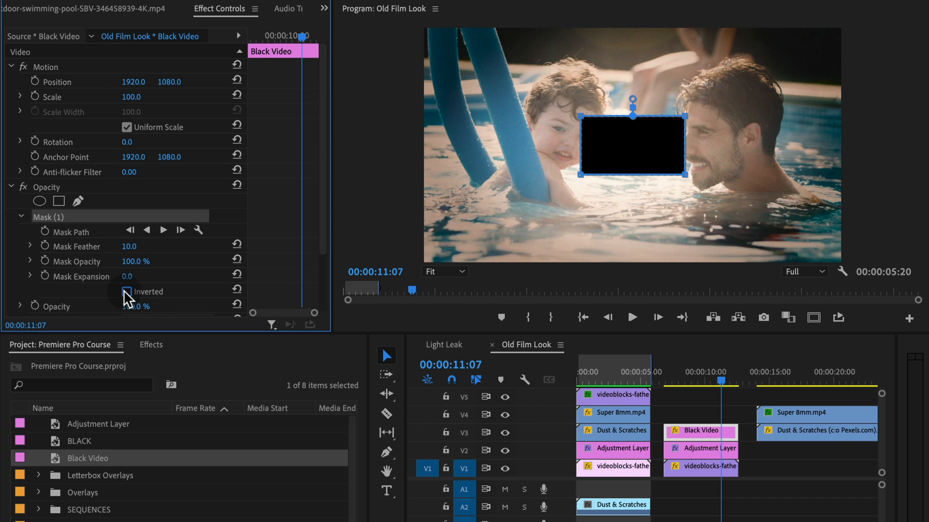
left_click(127, 291)
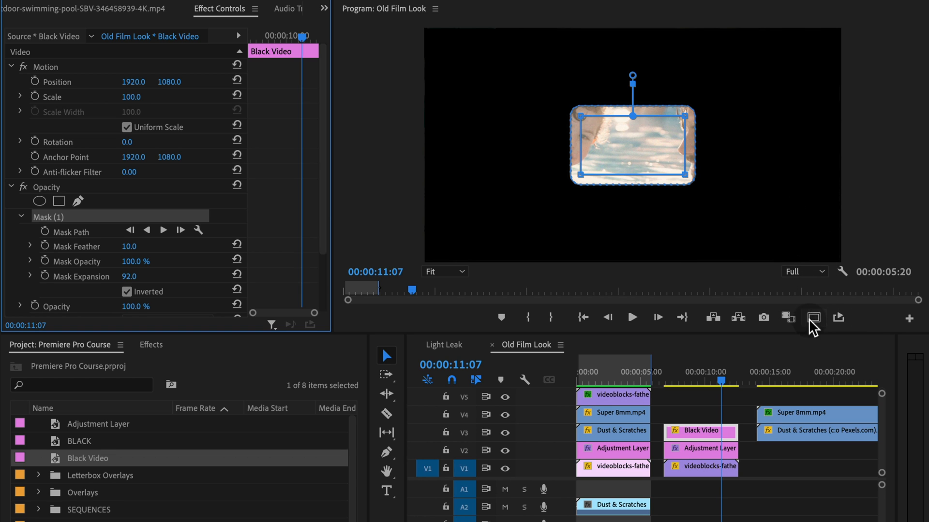
Show Safe Margins and stretch the mask's top and bottom out toward the frame edges.
left_click(813, 319)
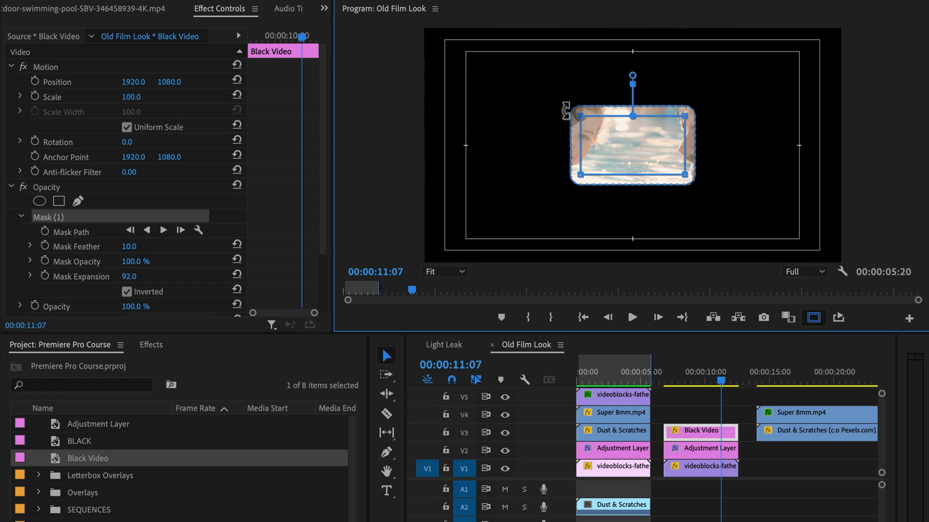
mouse_move(592, 157)
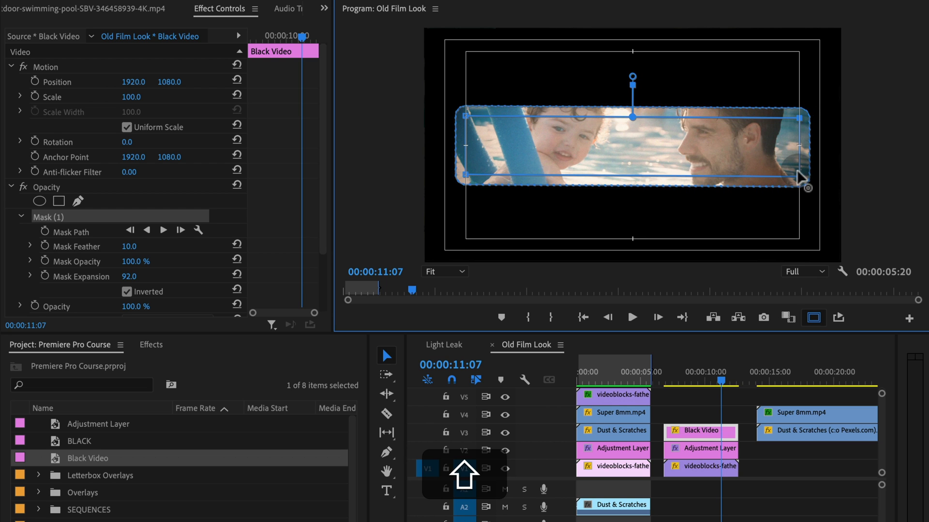
left_click(812, 317)
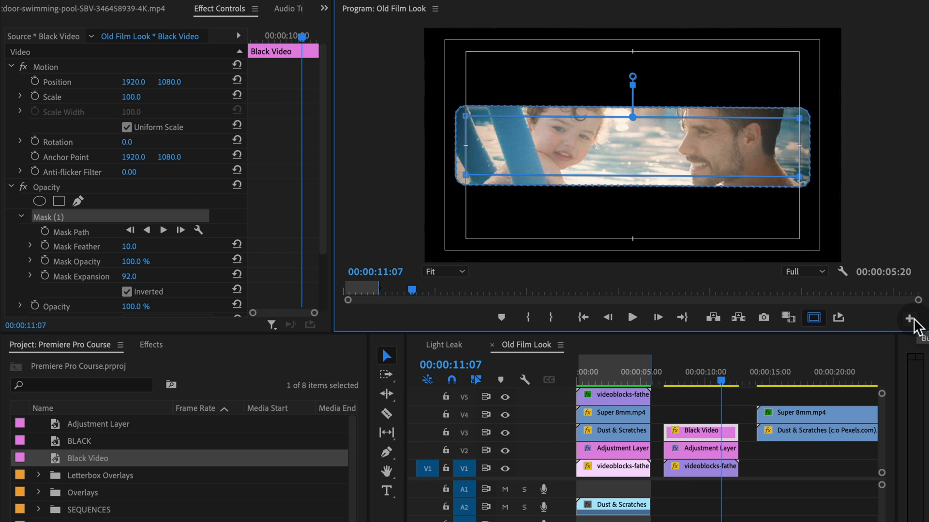
left_click(912, 319)
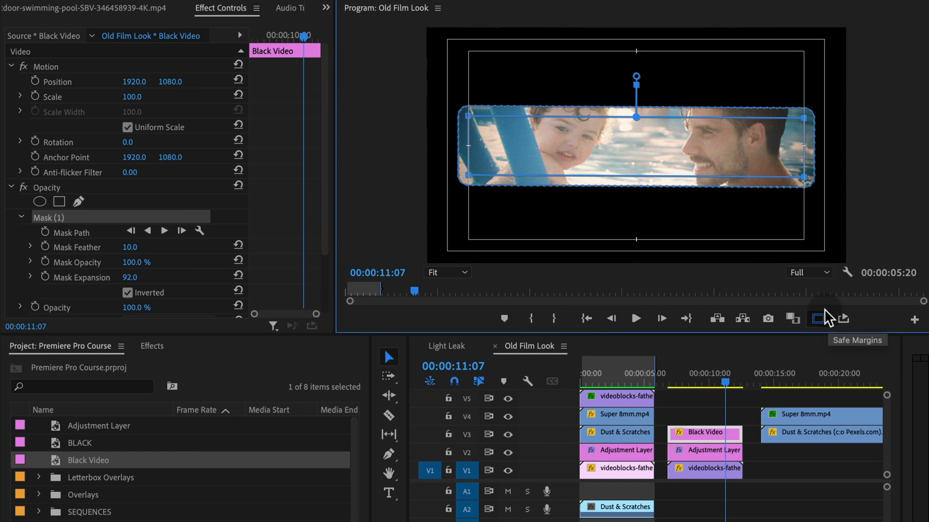
left_click(818, 319)
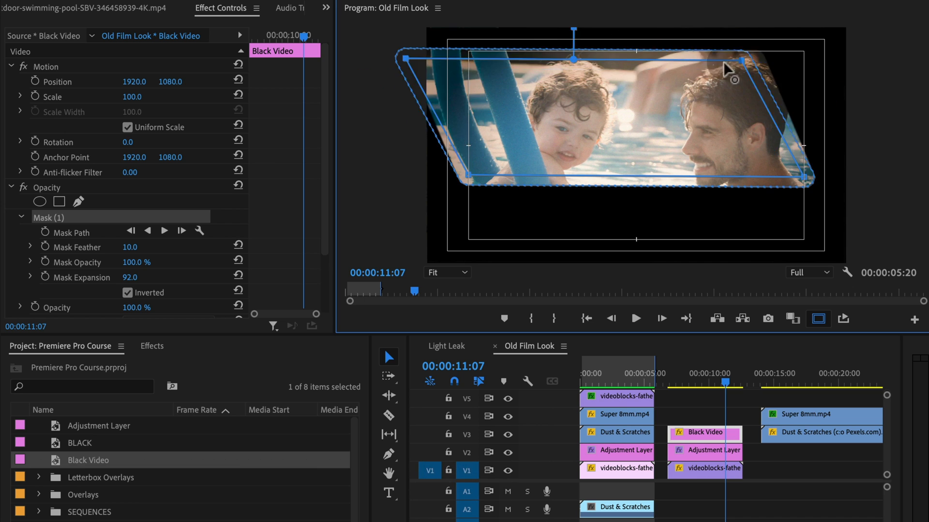
left_click_drag(728, 59, 782, 77)
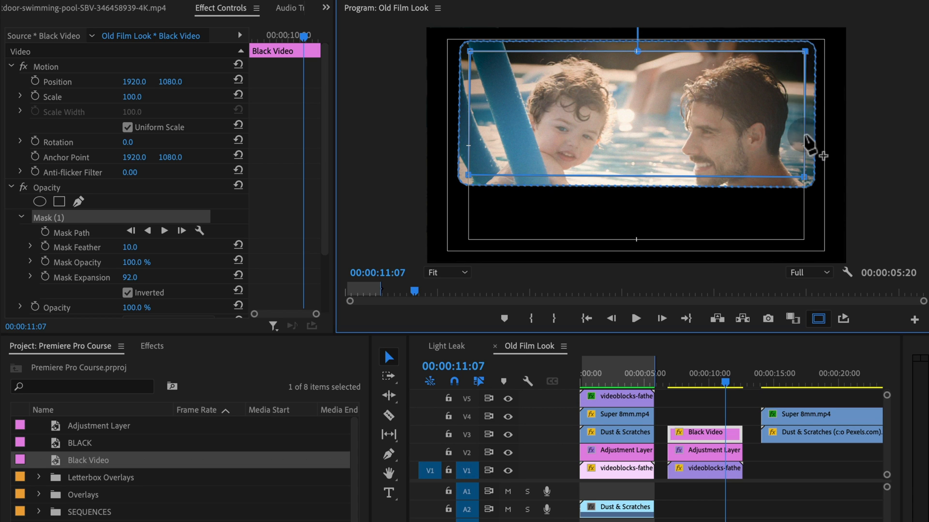
left_click_drag(805, 175, 807, 249)
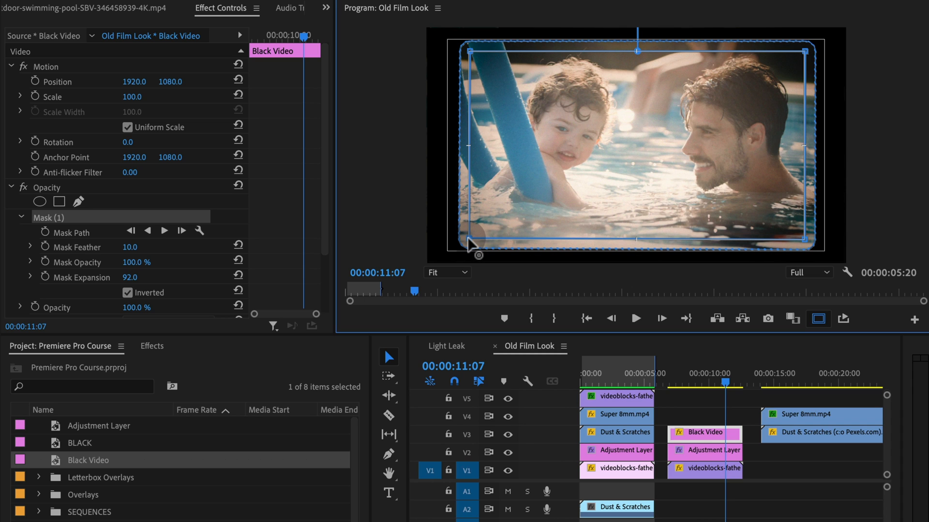
mouse_move(509, 268)
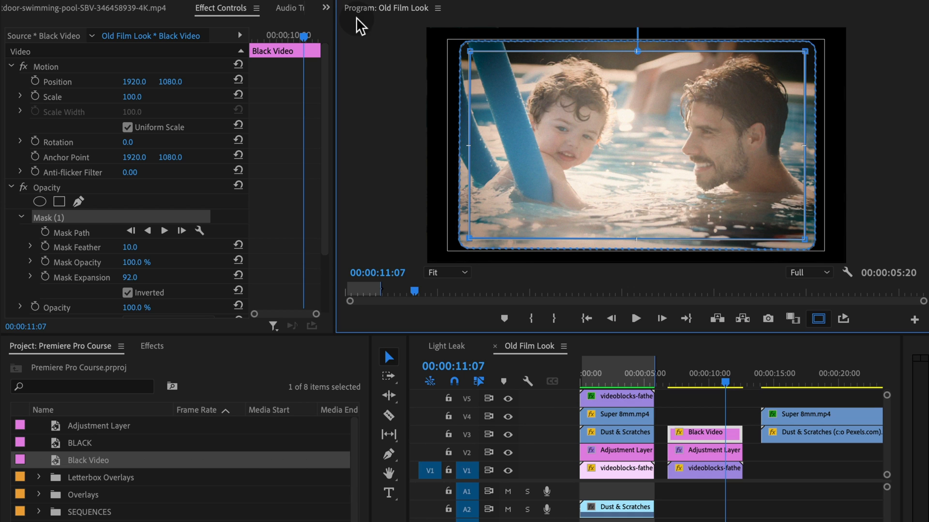
mouse_move(883, 36)
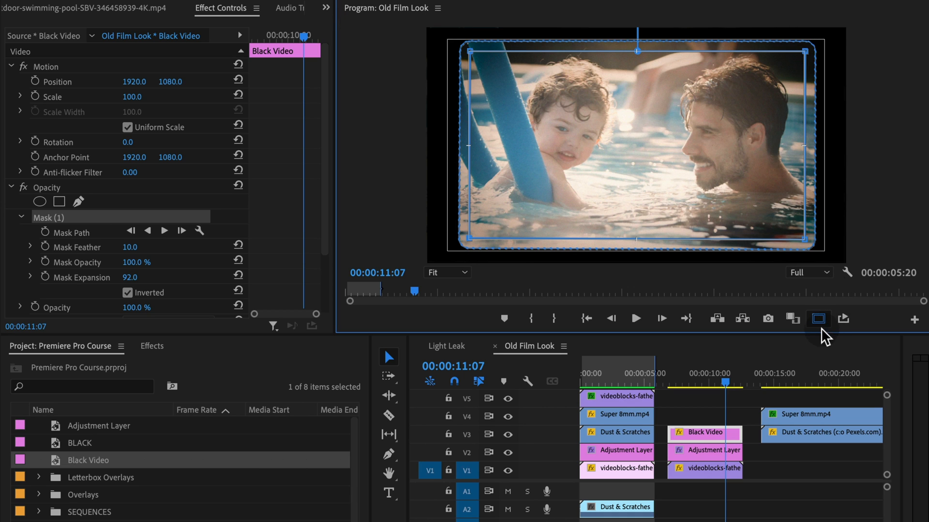
Hide safe margins and scale the Black Video frame up to 102.
left_click(818, 318)
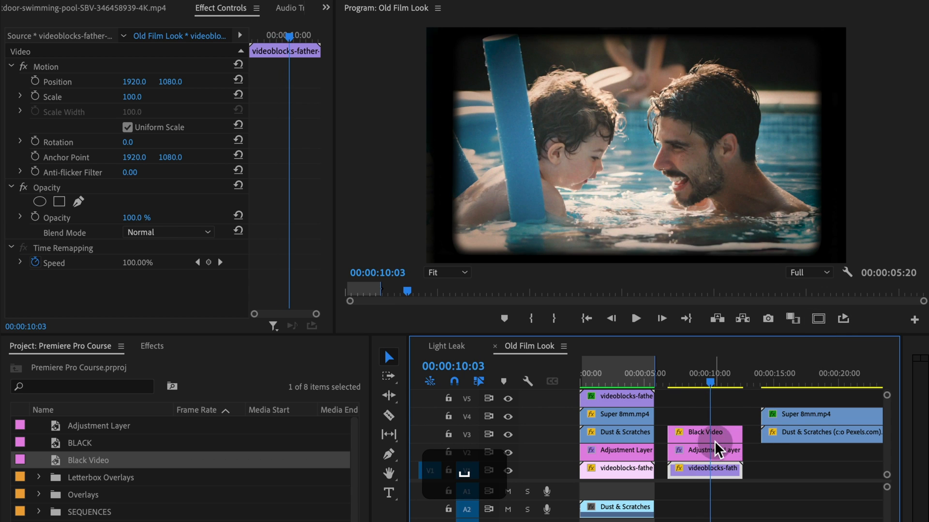
left_click(704, 435)
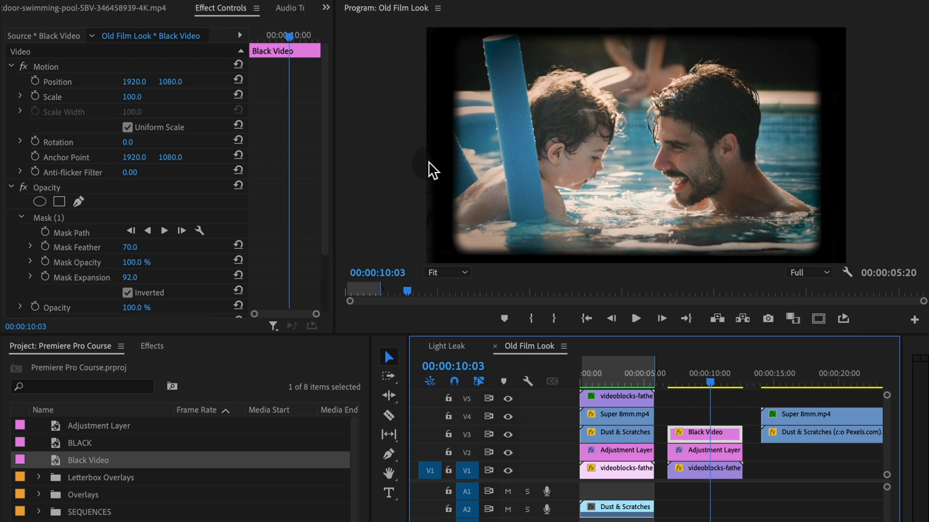
mouse_move(529, 274)
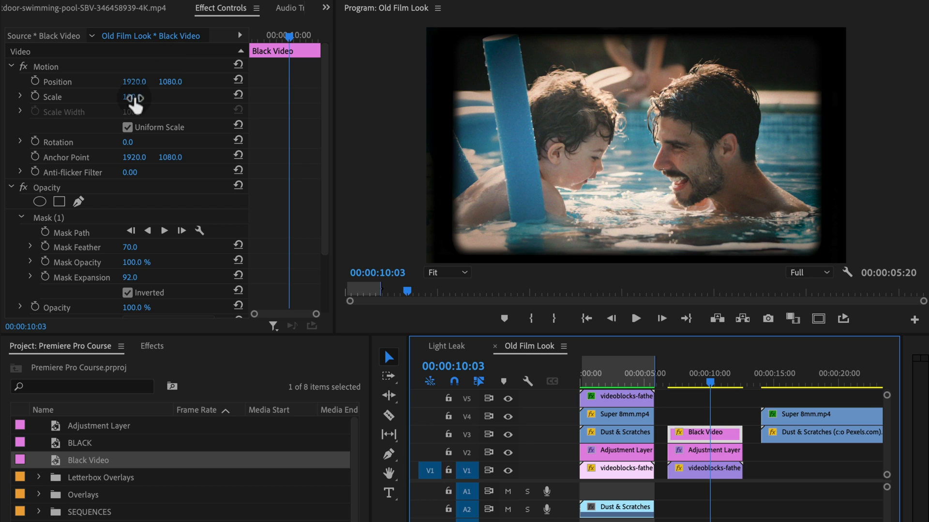
left_click_drag(127, 96, 142, 97)
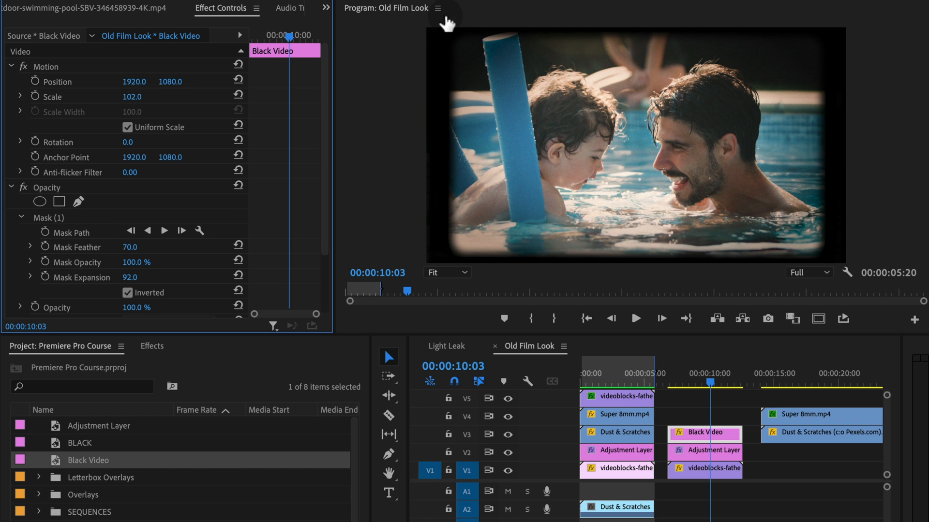
left_click_drag(705, 383, 687, 384)
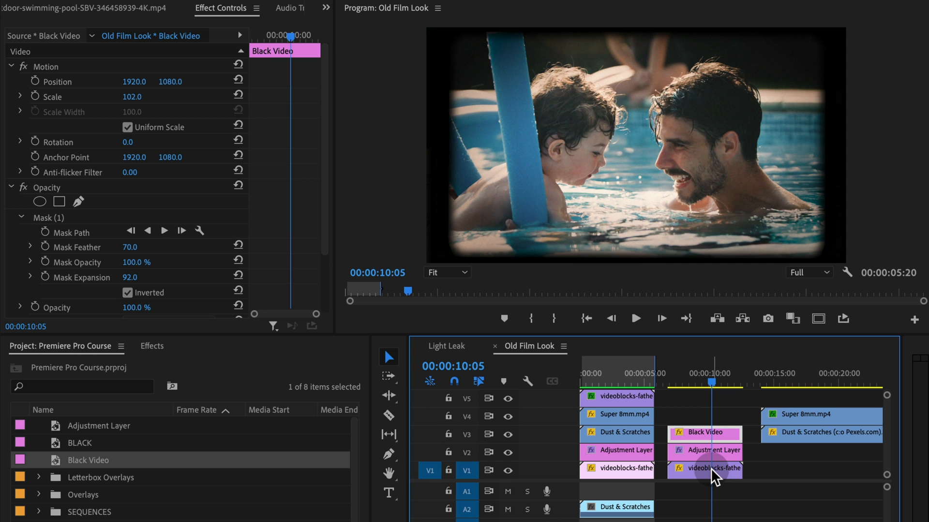
Select the second pool clip, then the Black Video frame clip.
left_click(701, 468)
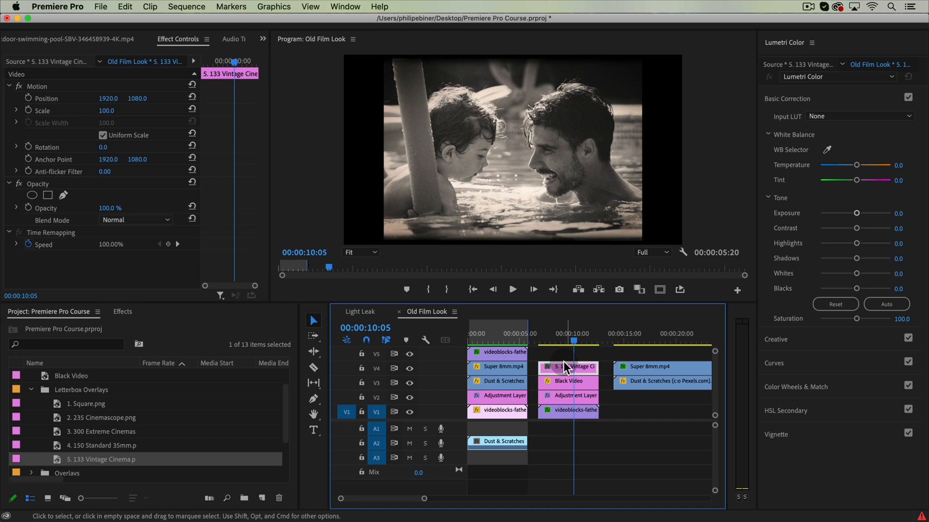
left_click(567, 353)
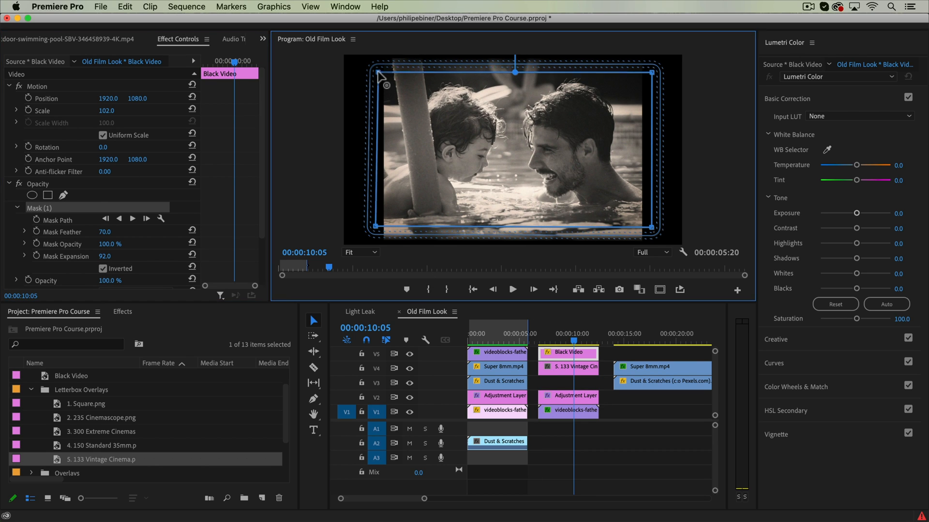
Undo twice to drop the Vintage Cinema overlay and restore the black frame's track.
key("cmd+z")
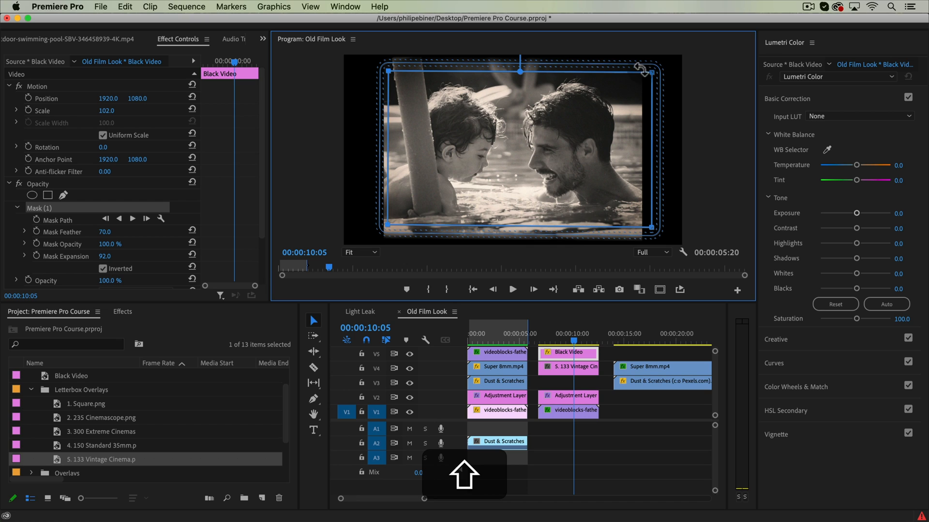
key("cmd+z")
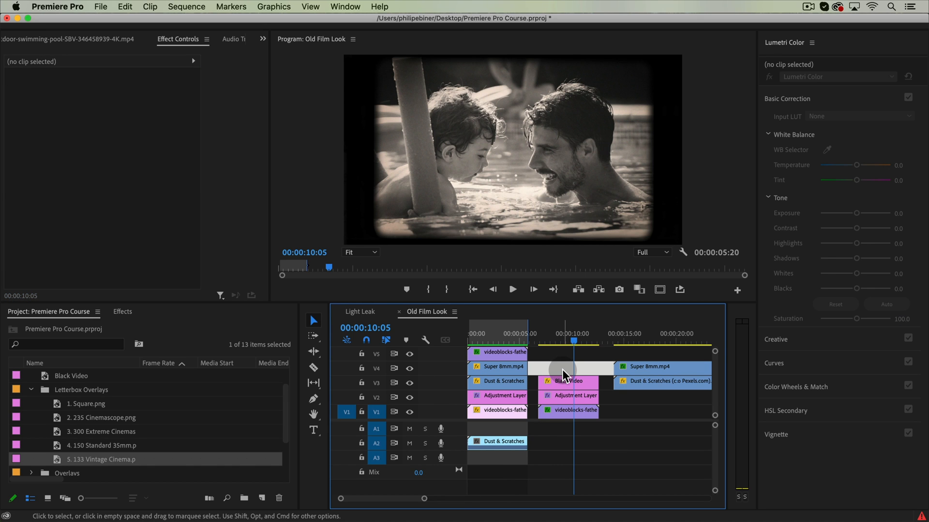
Play the first pool clip from the sequence start, then scrub back to review the old-film look again.
left_click(511, 290)
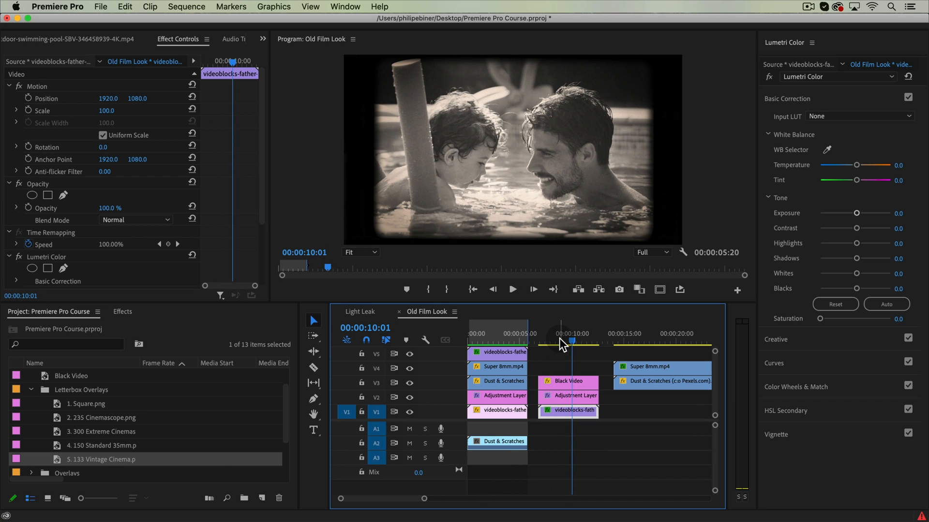
left_click(493, 338)
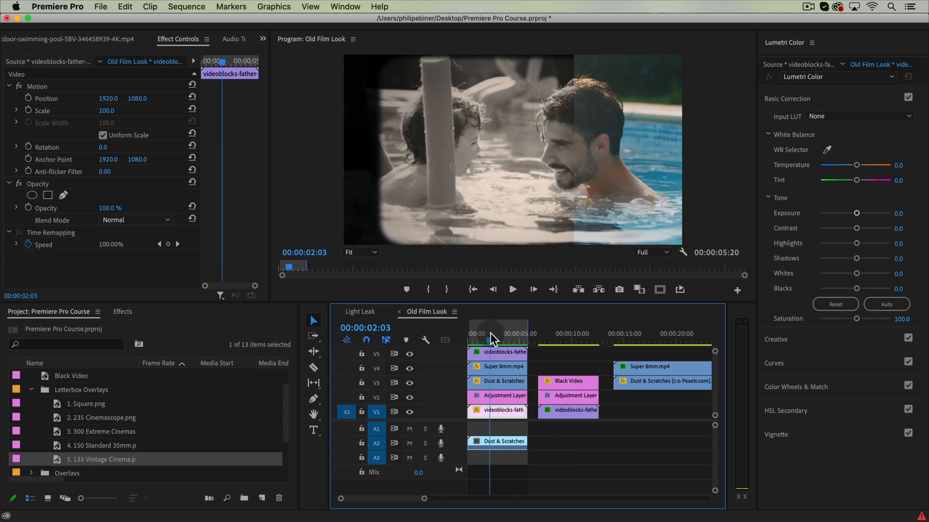
left_click(511, 290)
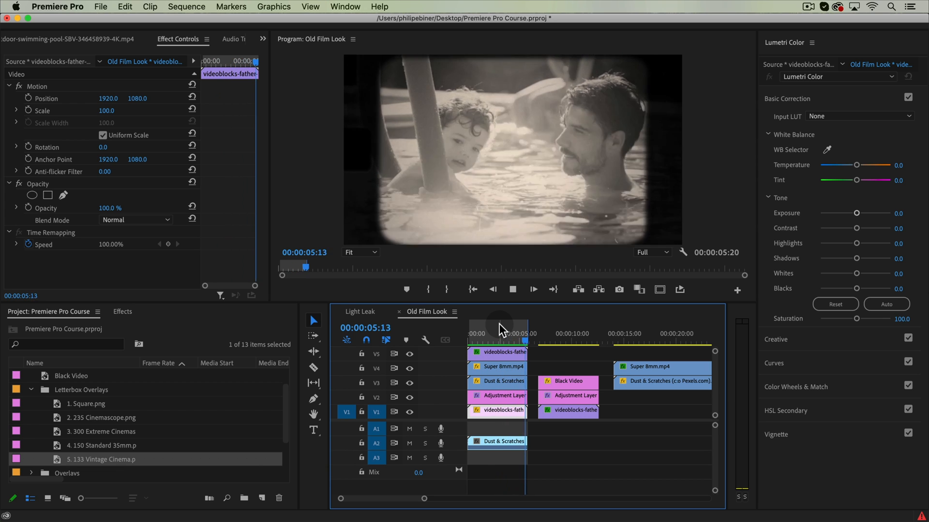
left_click(501, 333)
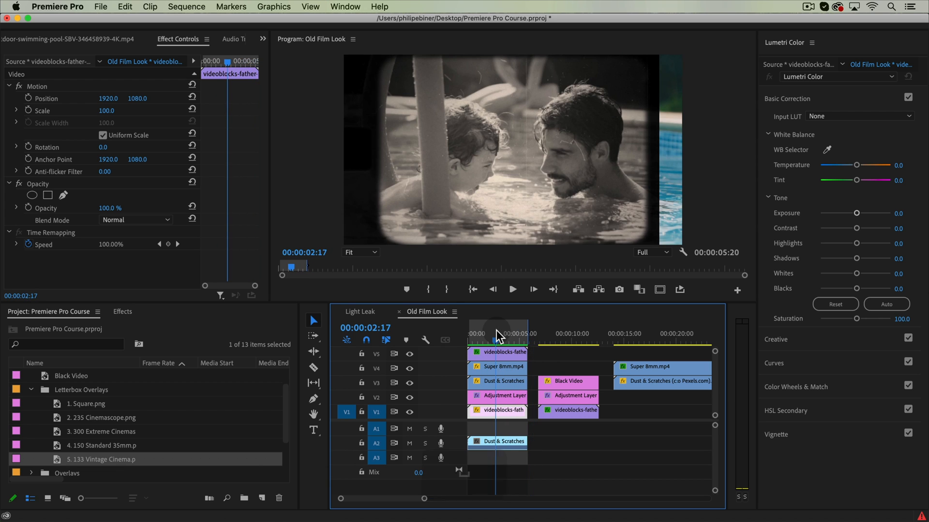